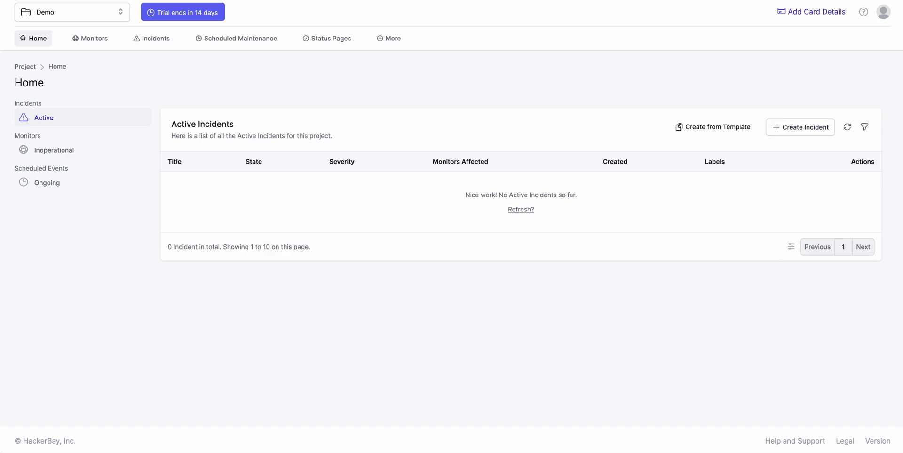
mouse_move(133, 405)
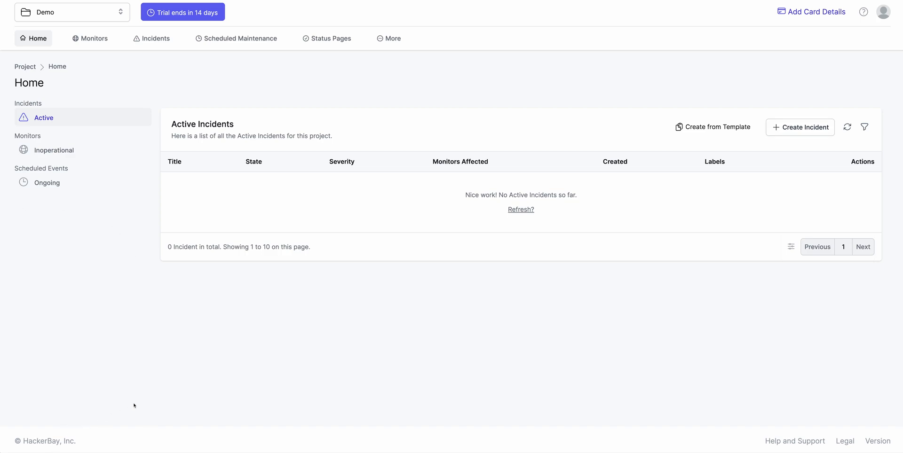
mouse_move(156, 371)
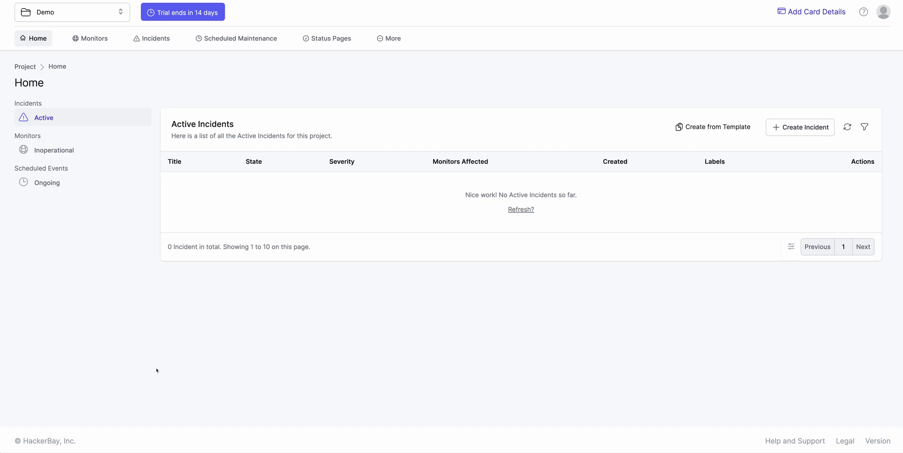
mouse_move(175, 376)
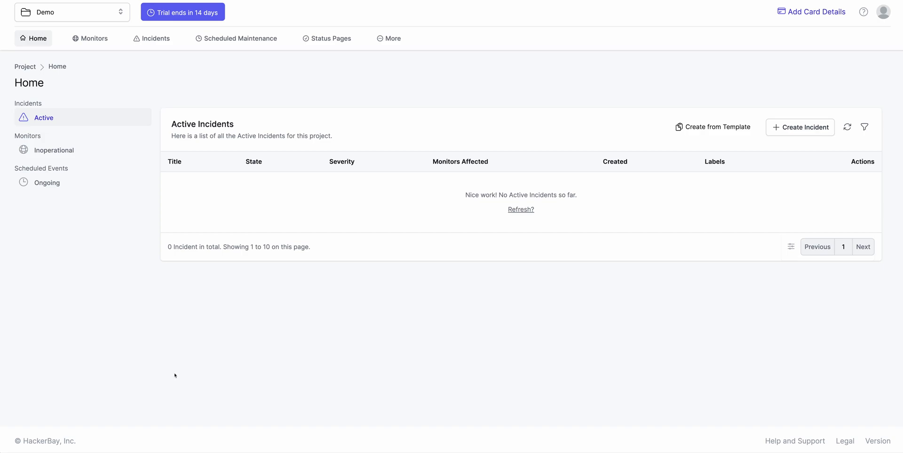
mouse_move(150, 38)
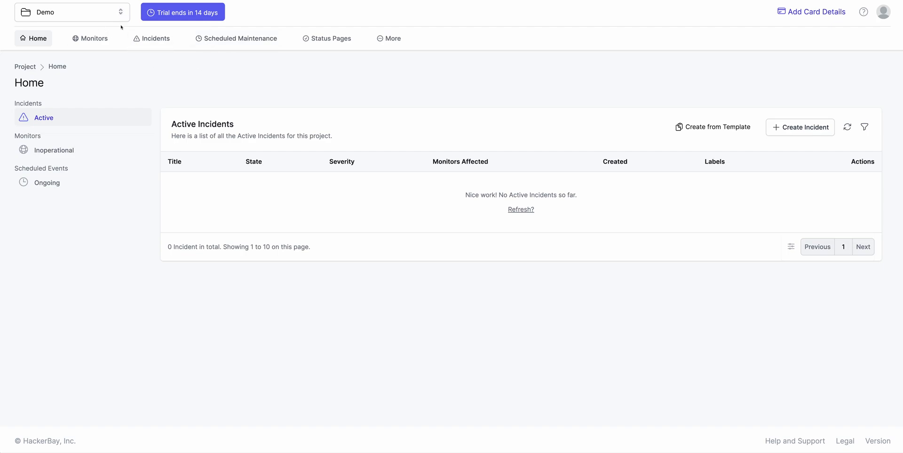
View the Demo project's monitors list with the operational Home Page monitor
click(89, 38)
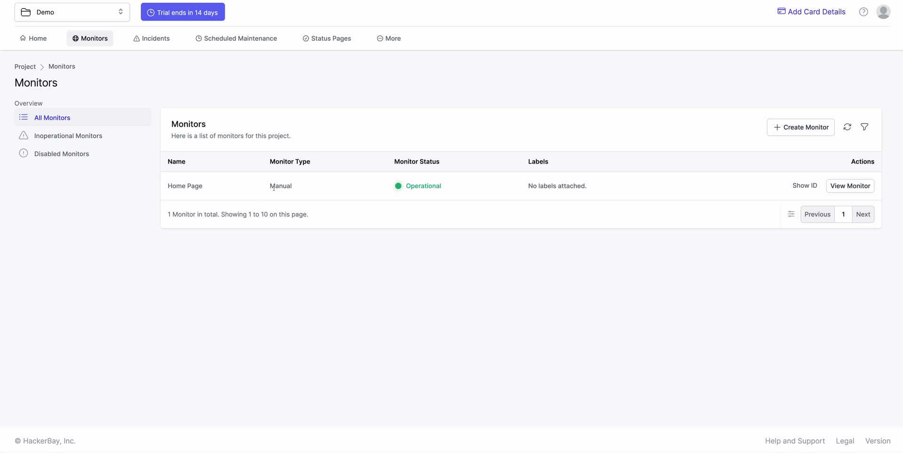
double_click(280, 186)
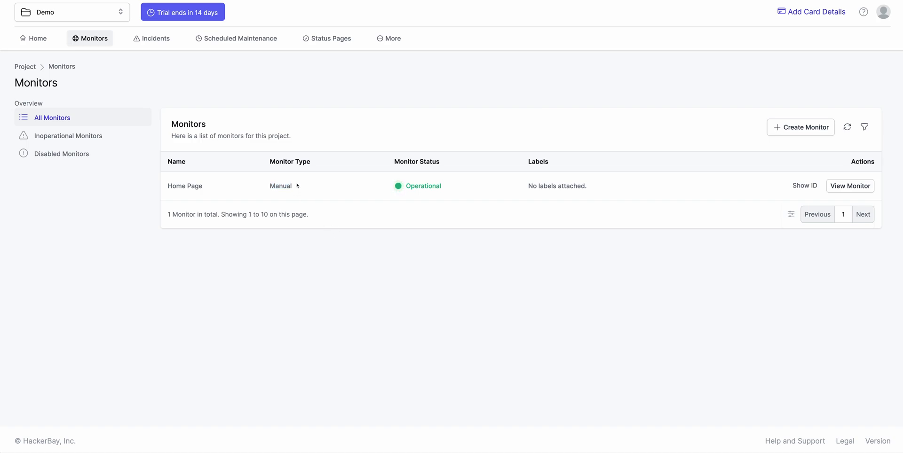
mouse_move(301, 190)
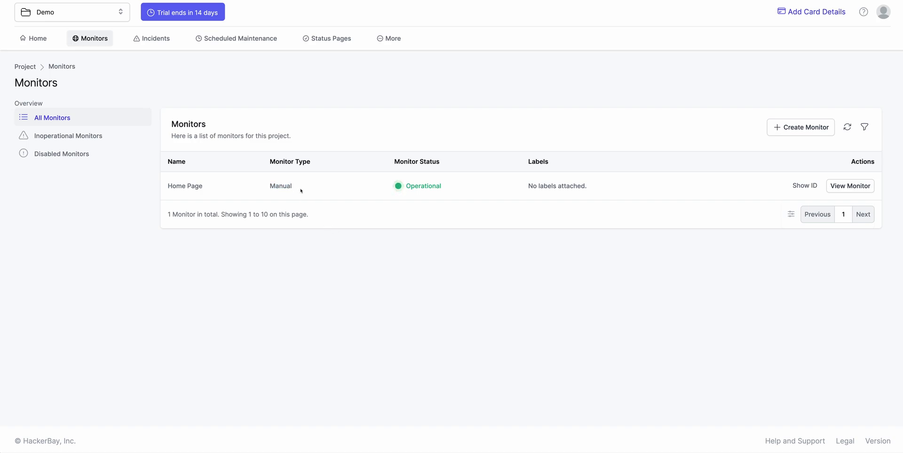
mouse_move(319, 188)
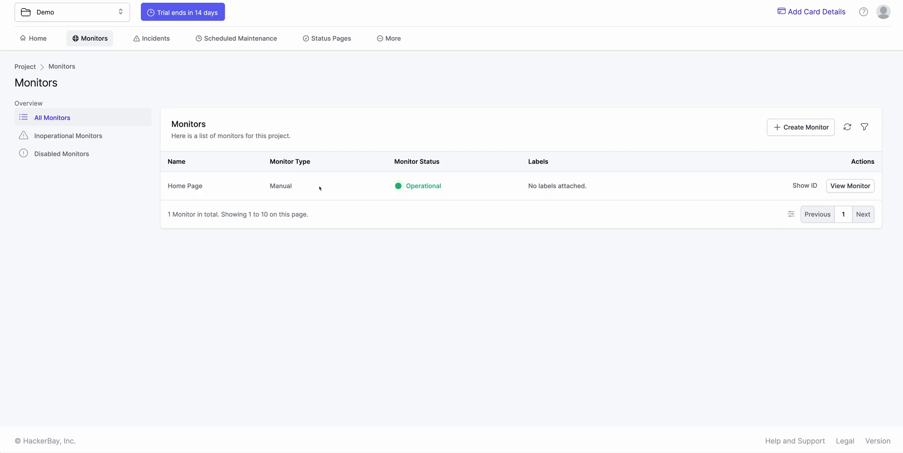
mouse_move(381, 88)
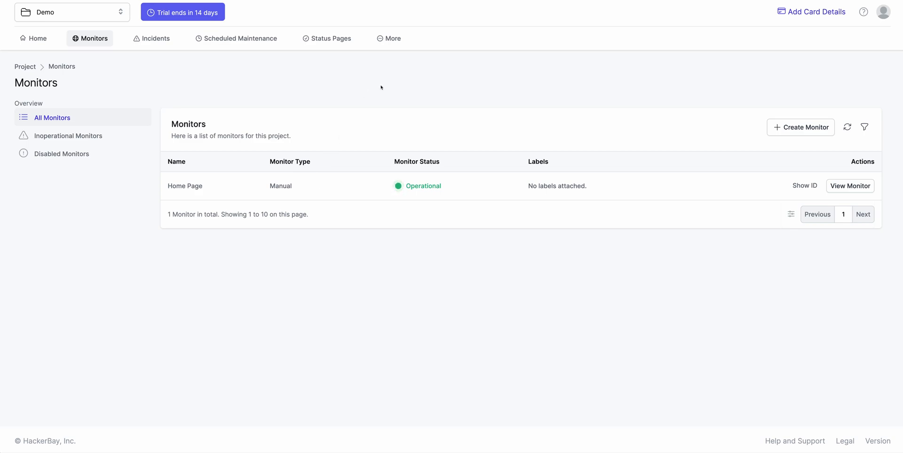
mouse_move(364, 108)
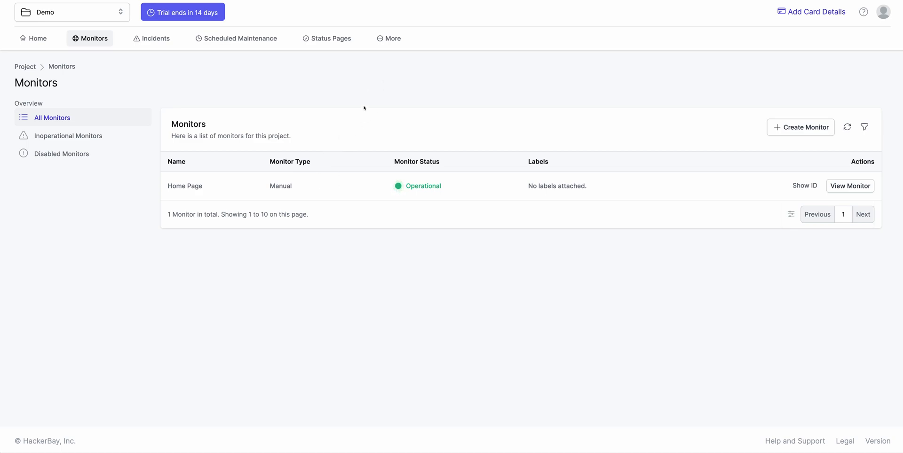
Go to the Demo project's empty Workflows page via More
click(393, 38)
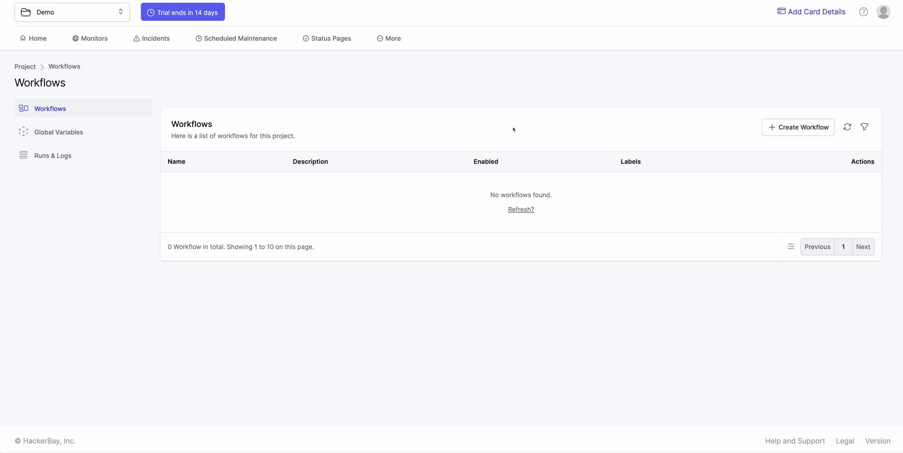
mouse_move(725, 141)
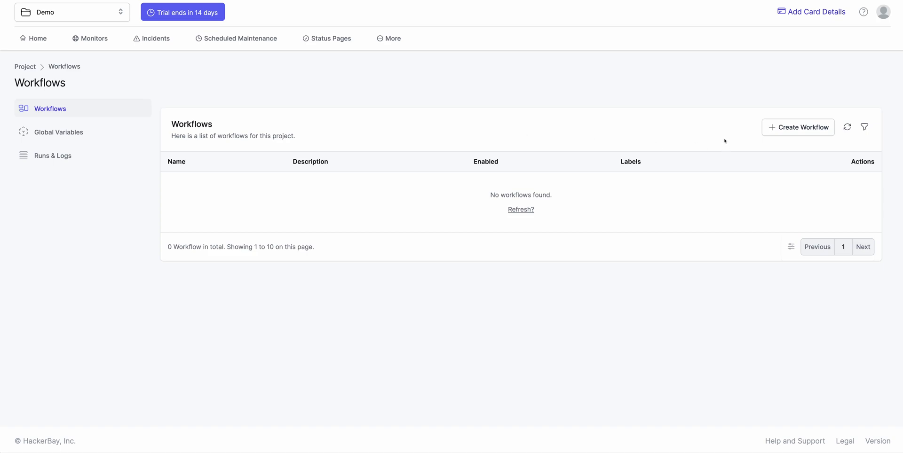
Create an enabled workflow 'Send message to Slack' with the same description
click(798, 127)
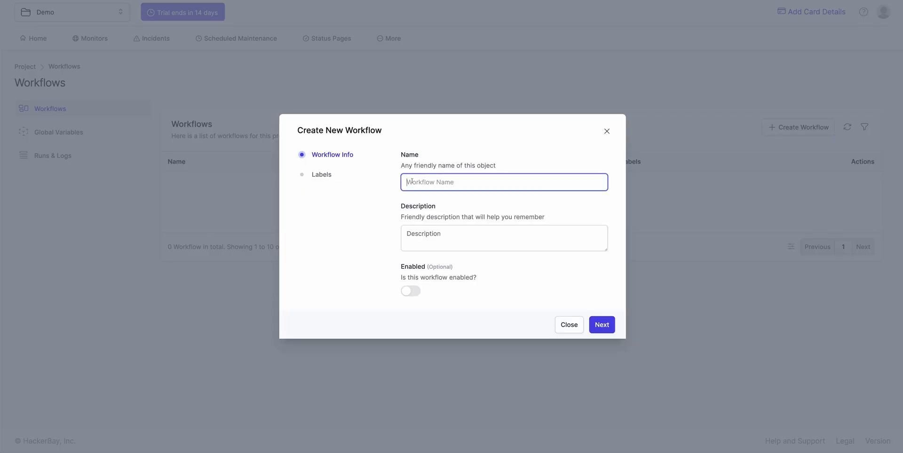
text(Send message to S)
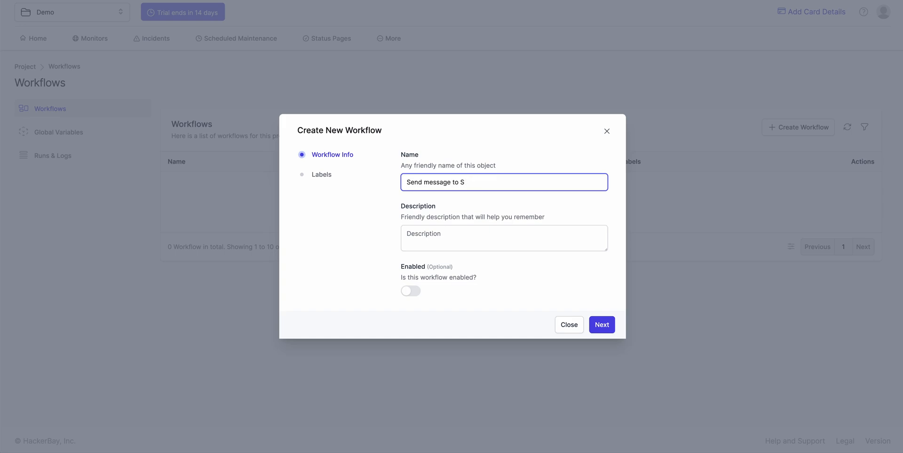
text(lack)
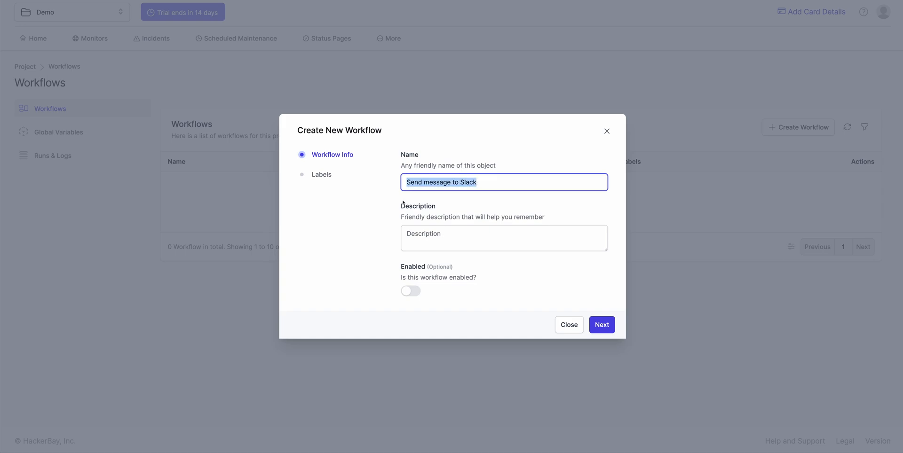
text(Send message to Slack)
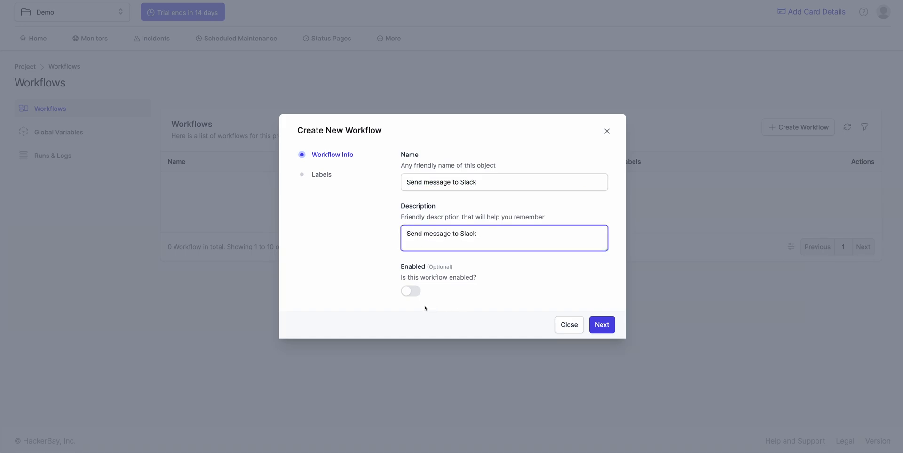
click(602, 325)
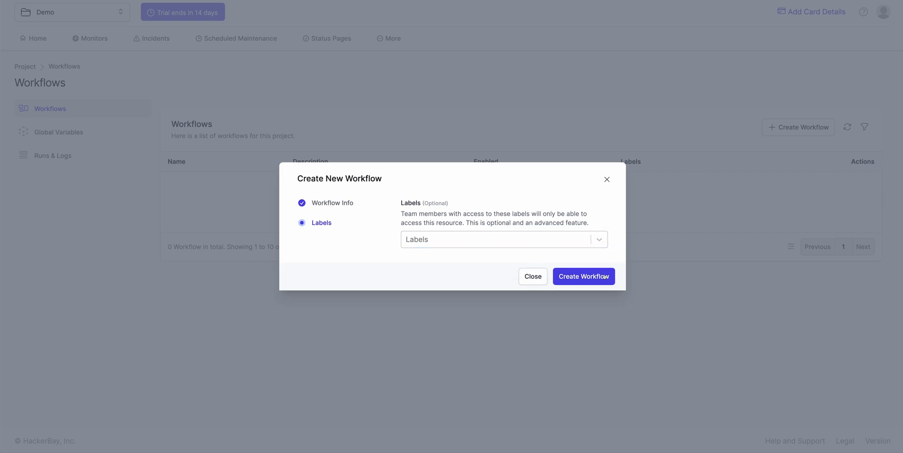
click(584, 277)
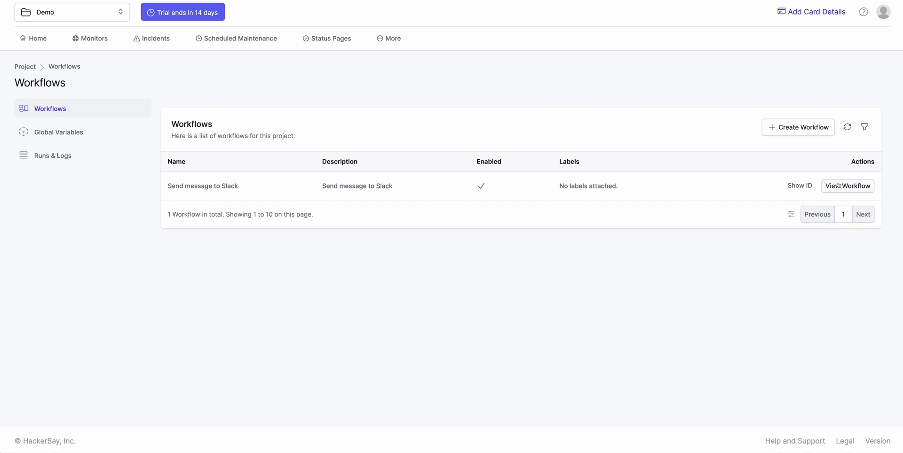
Open the Send message to Slack workflow's Builder canvas
click(847, 185)
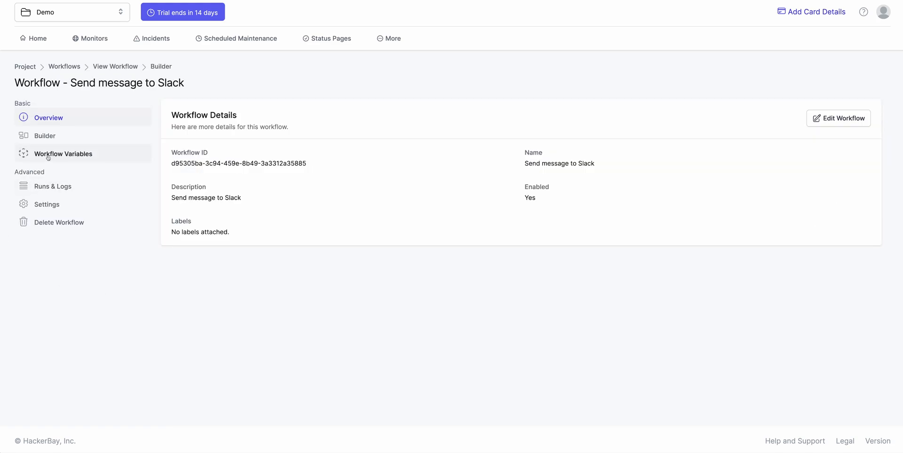
click(45, 136)
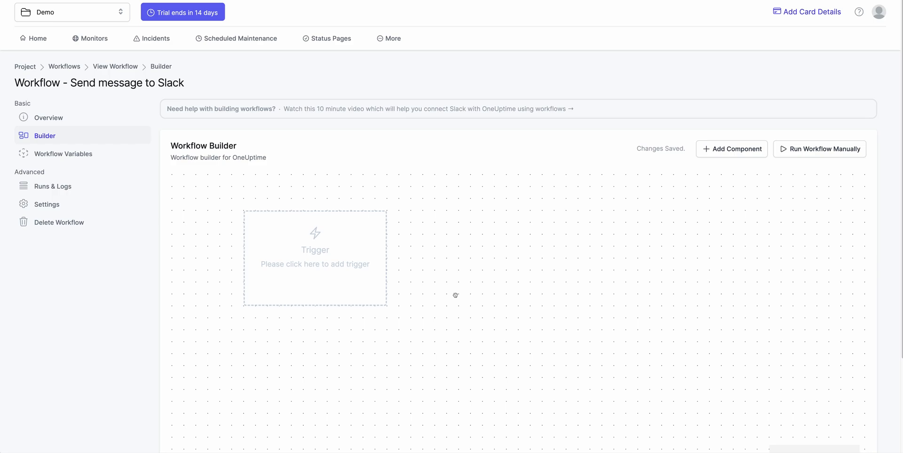
mouse_move(448, 339)
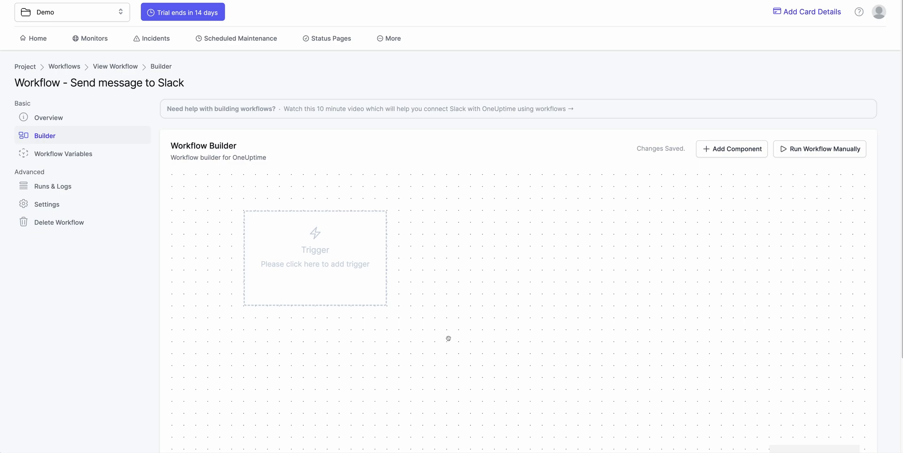
Set On Create Incident as the workflow's trigger
click(315, 261)
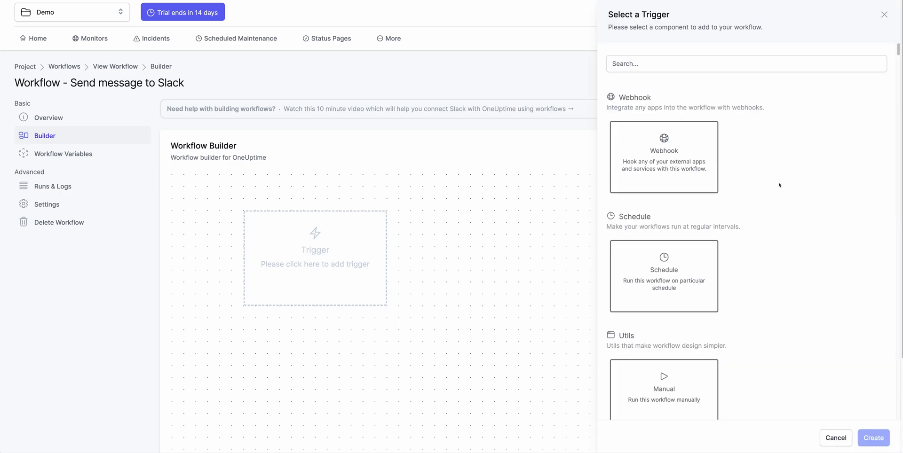
text(on create incident)
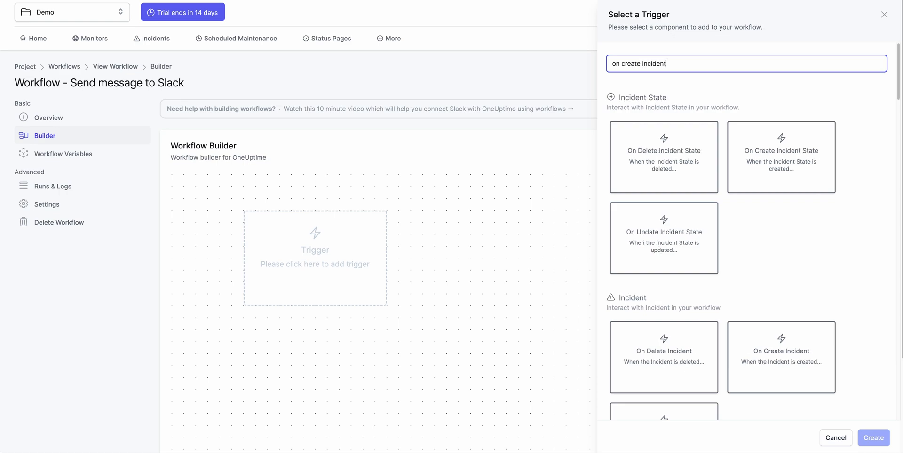
click(781, 222)
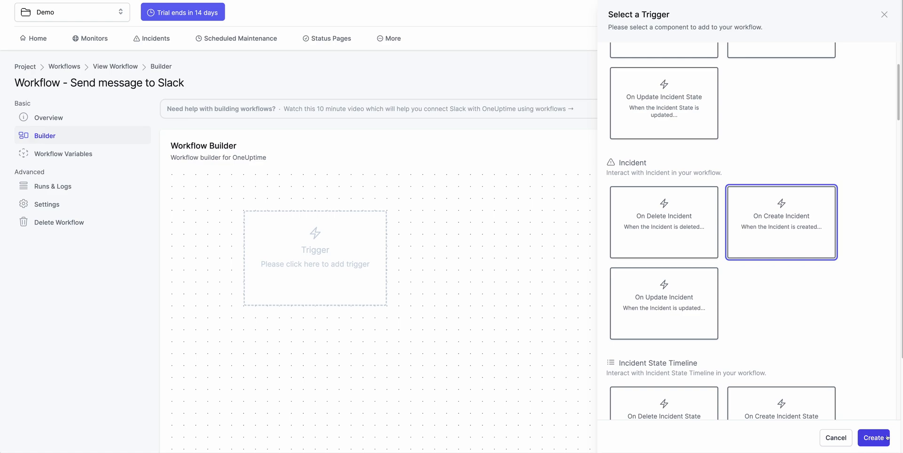
click(876, 438)
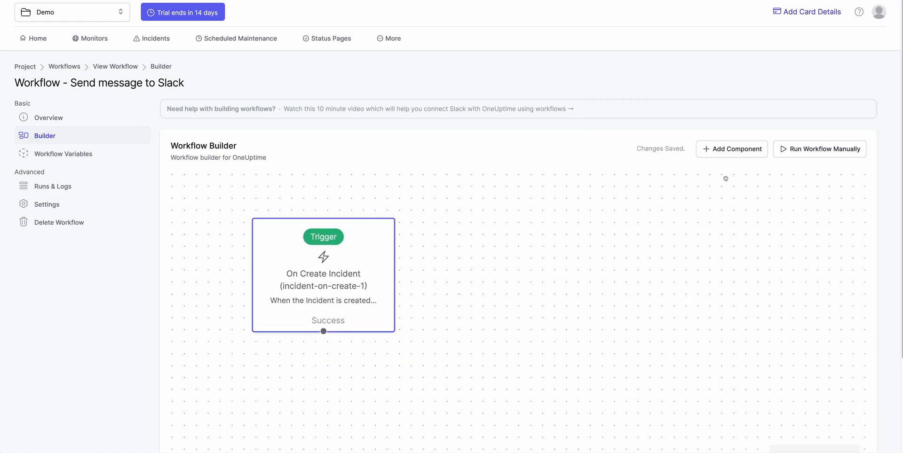
Add a Slack Send Message to Channel component linked to the trigger's Success output
click(732, 149)
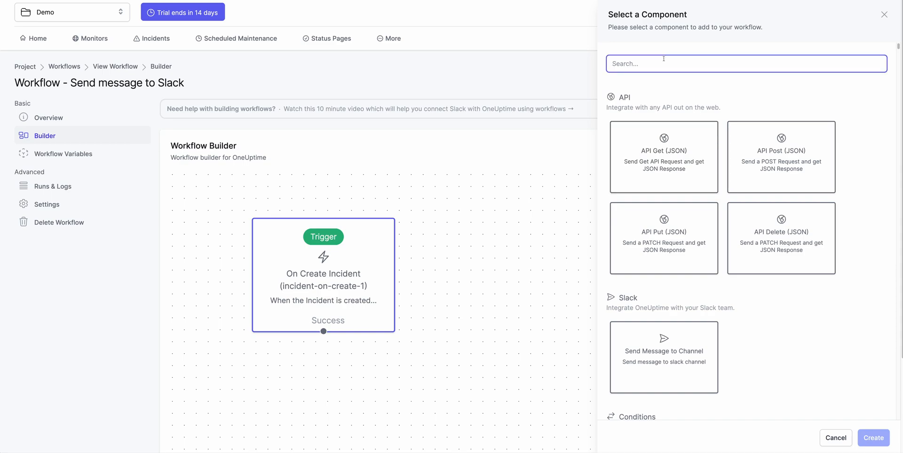
text(slack)
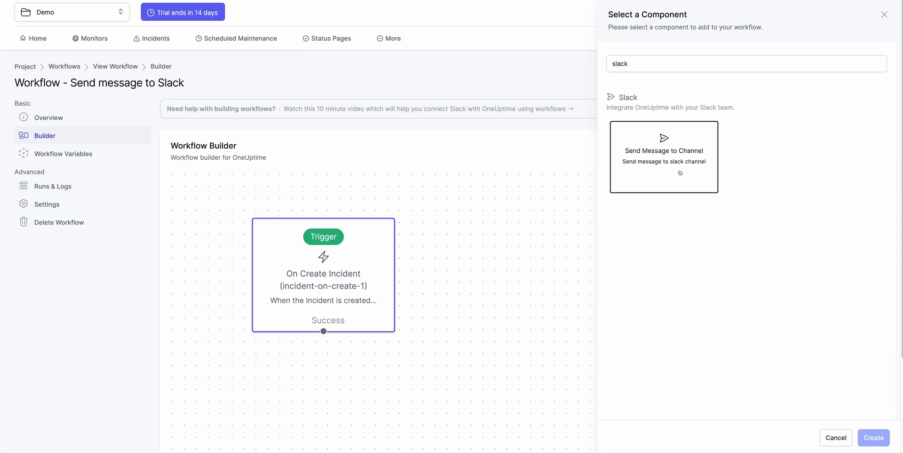
click(664, 158)
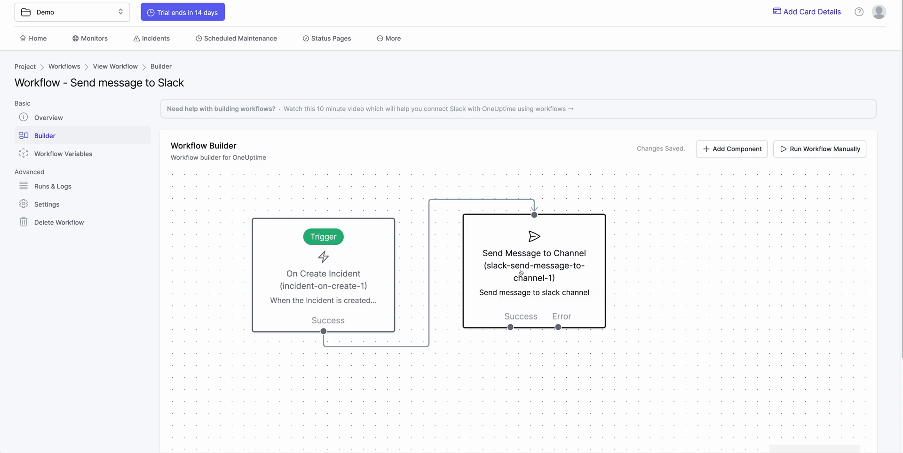
click(534, 270)
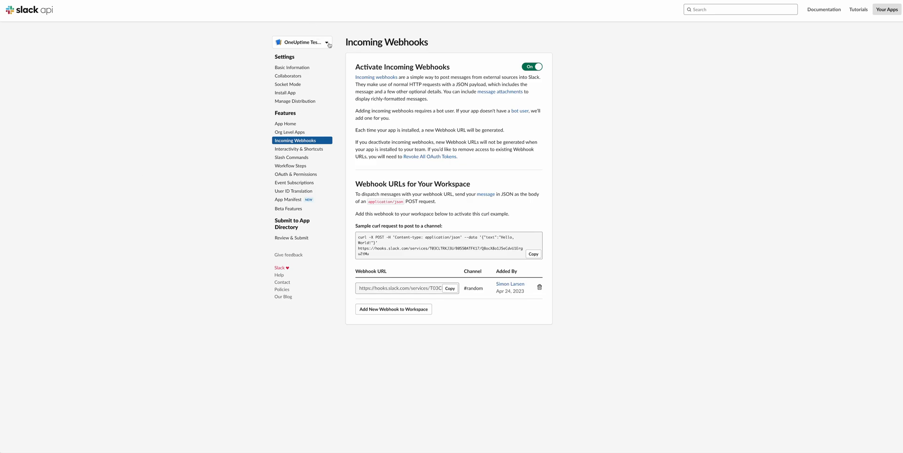
Open the Slack app's Incoming Webhooks settings to get the #random webhook URL
click(302, 42)
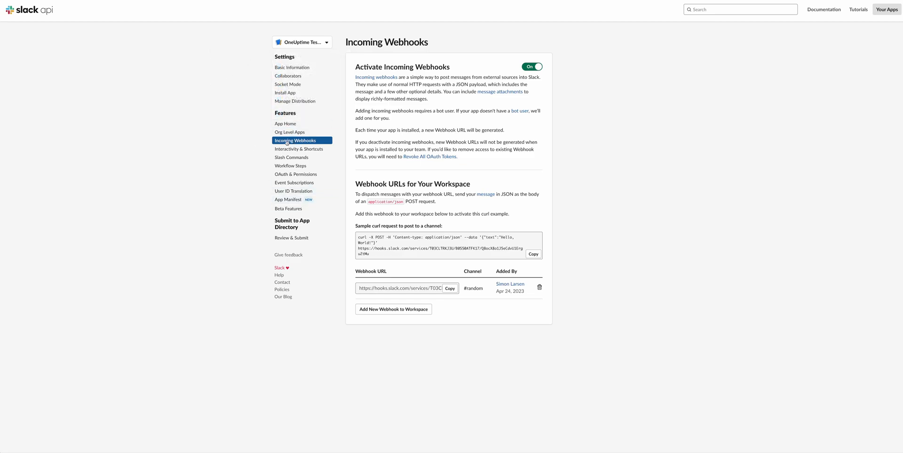
click(532, 66)
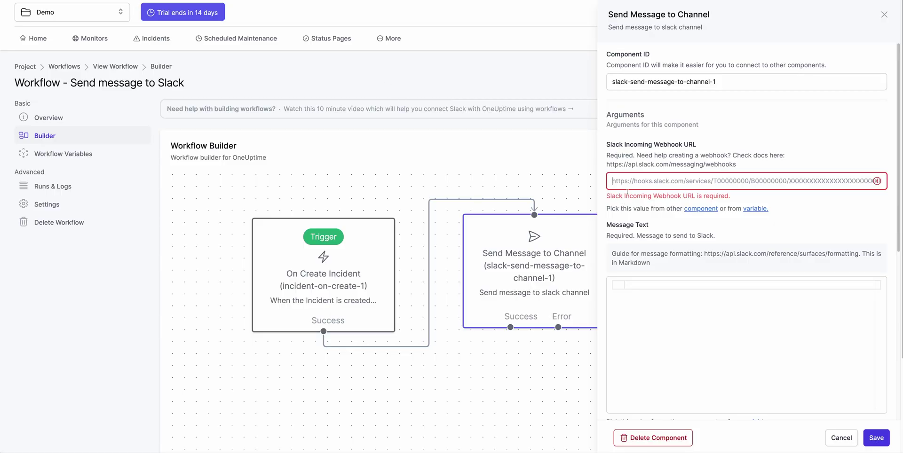
Give the Slack step the hooks.slack.com webhook URL and message 'Incident created!', then save
text(https://hooks.slack.com/services/T03CLTRKJ3U/B0550ATFK17/Q8ocX8o1J5eCdvU1ErguZ)
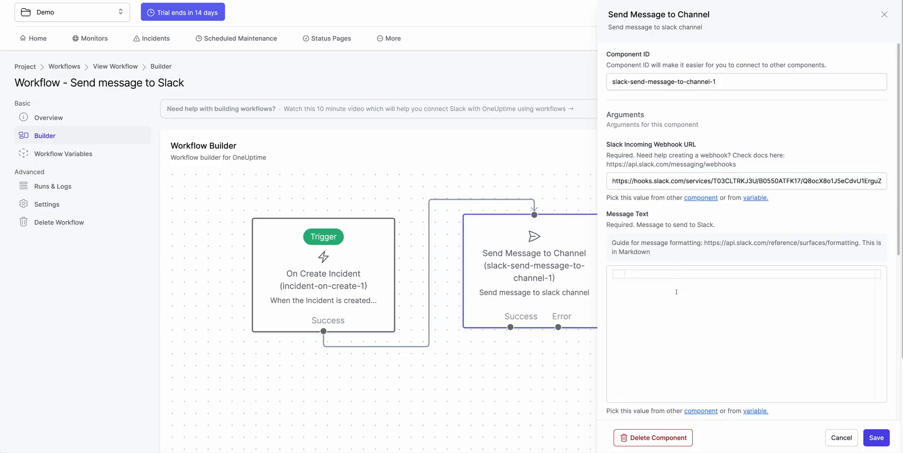
text(Tes)
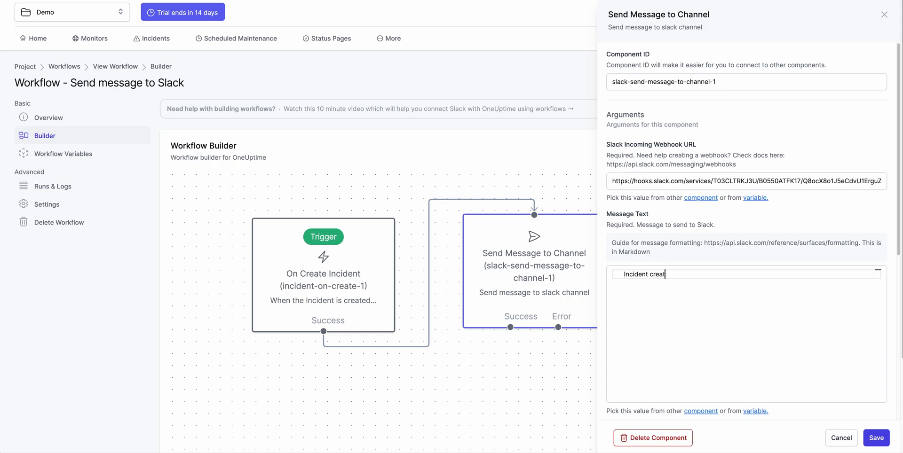
text(ed!)
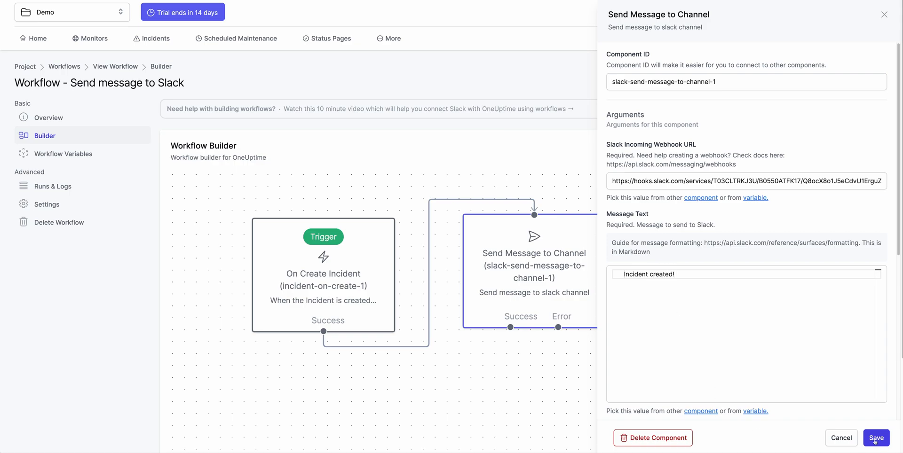
click(878, 439)
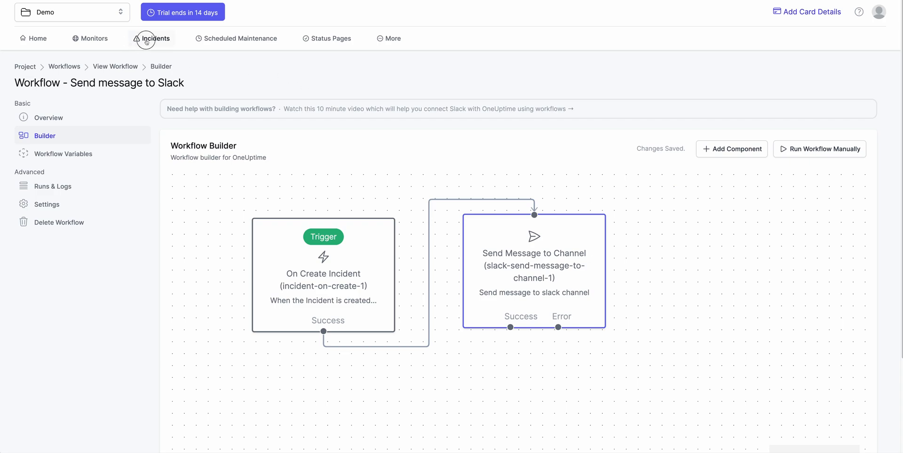
Create a major incident 'Test Incident' affecting the Home Page monitor
click(151, 38)
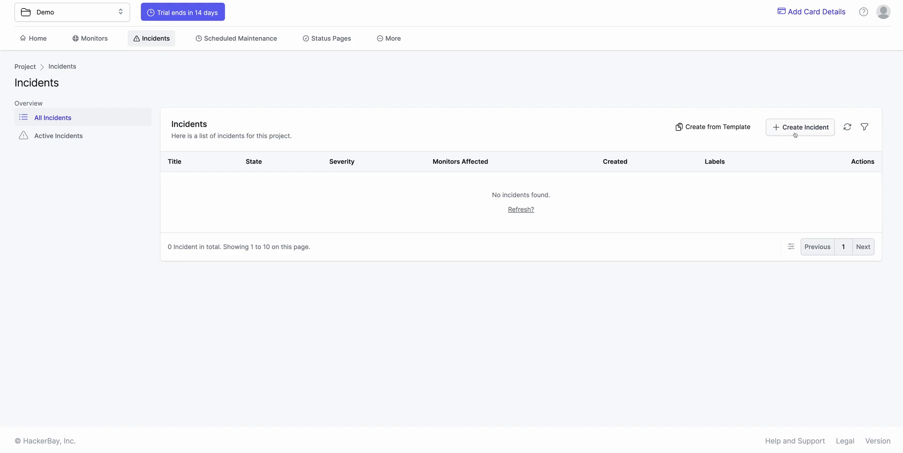
click(800, 127)
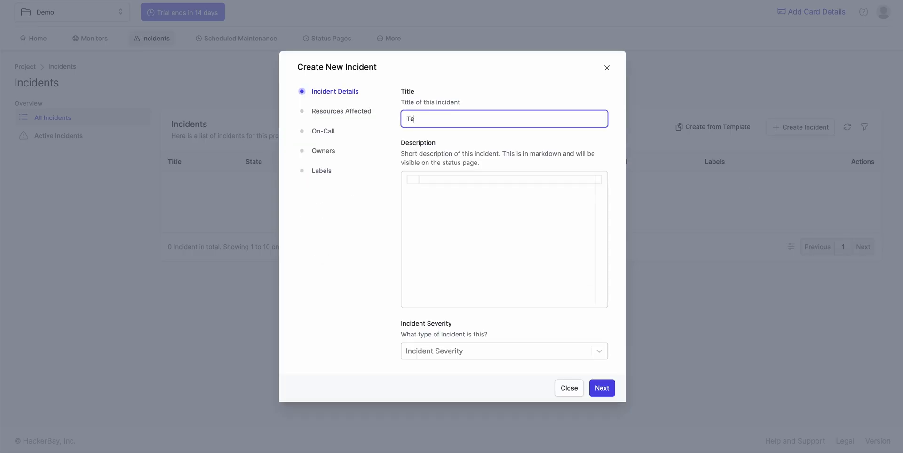
text(Test Incident)
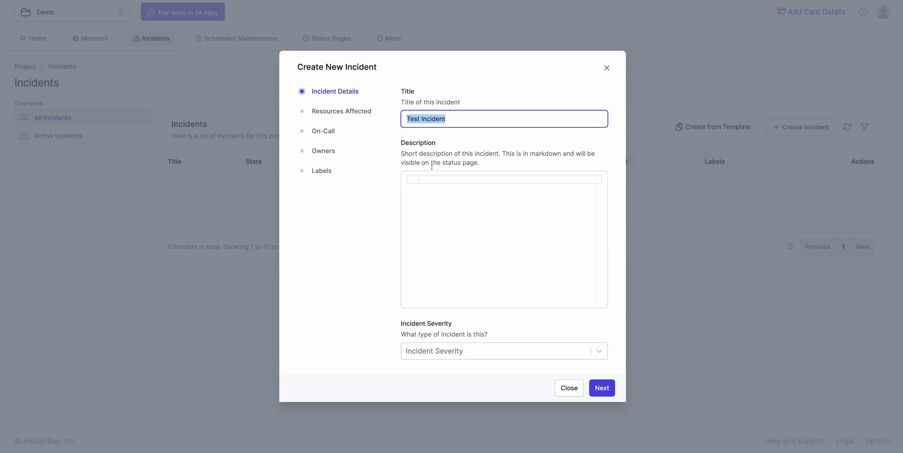
click(504, 351)
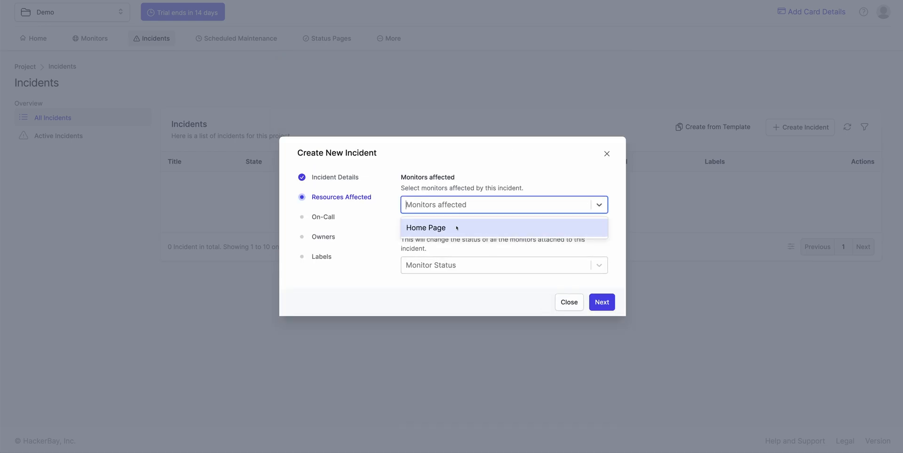
click(426, 228)
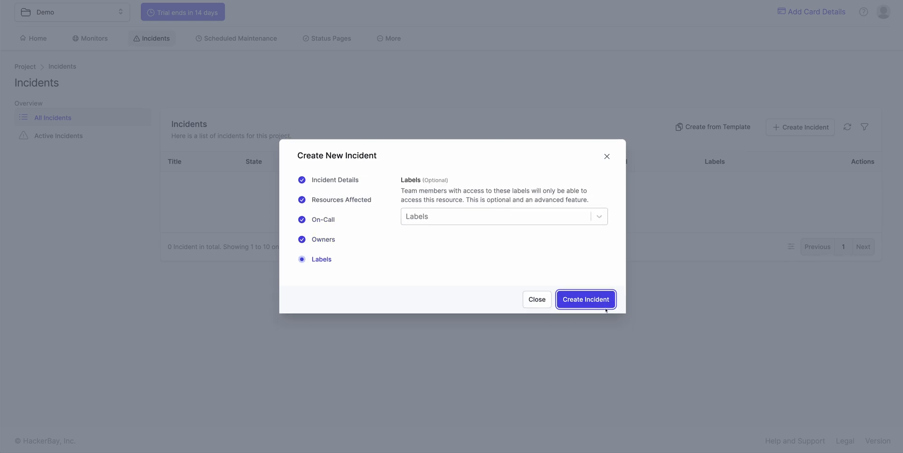
click(586, 299)
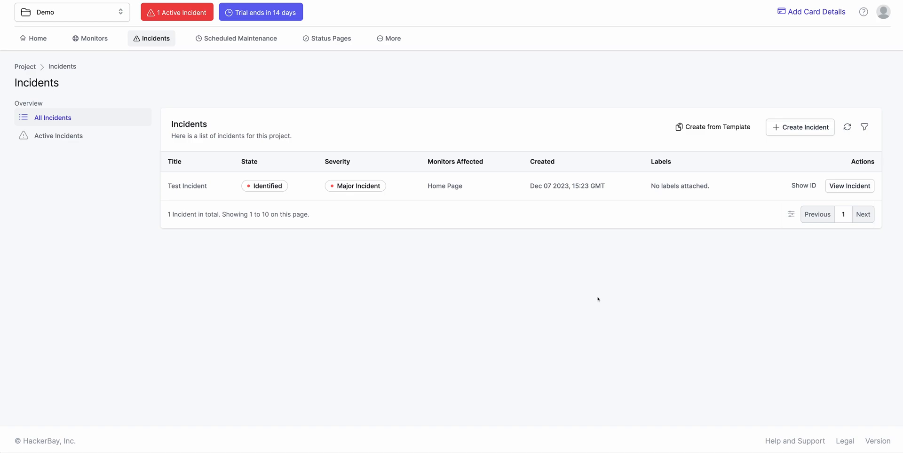
mouse_move(392, 67)
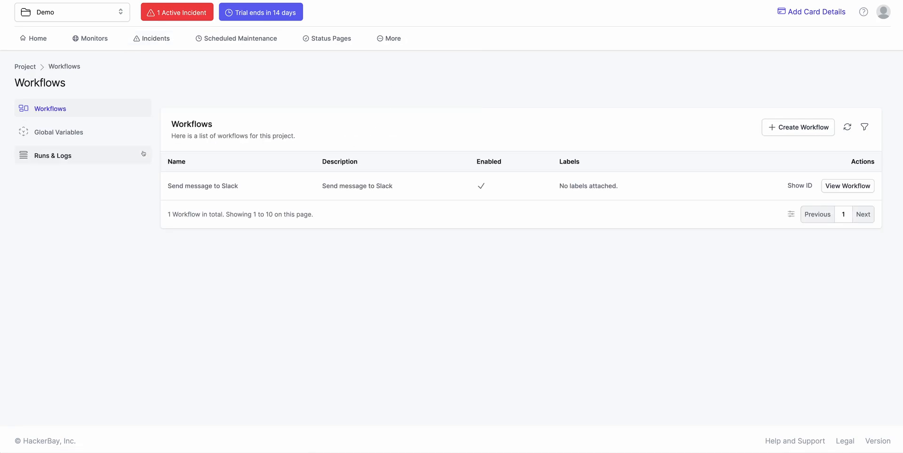
Review the successful Send message to Slack run in Runs & Logs, then close
click(53, 156)
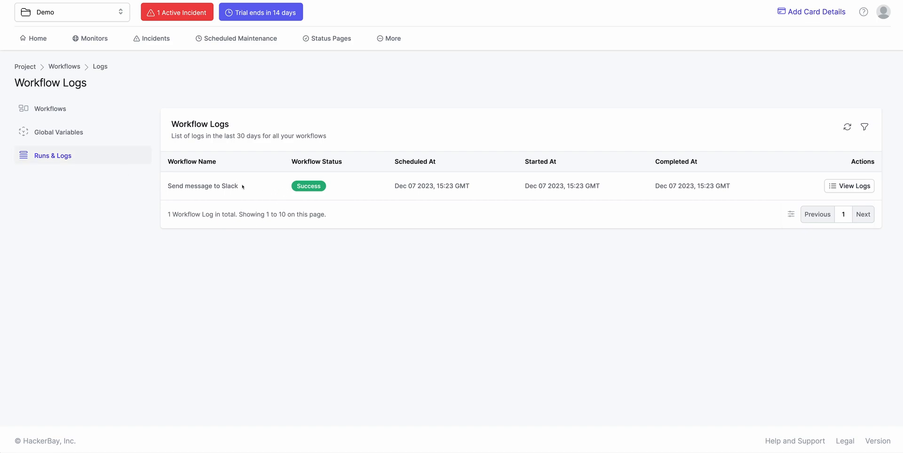
double_click(203, 186)
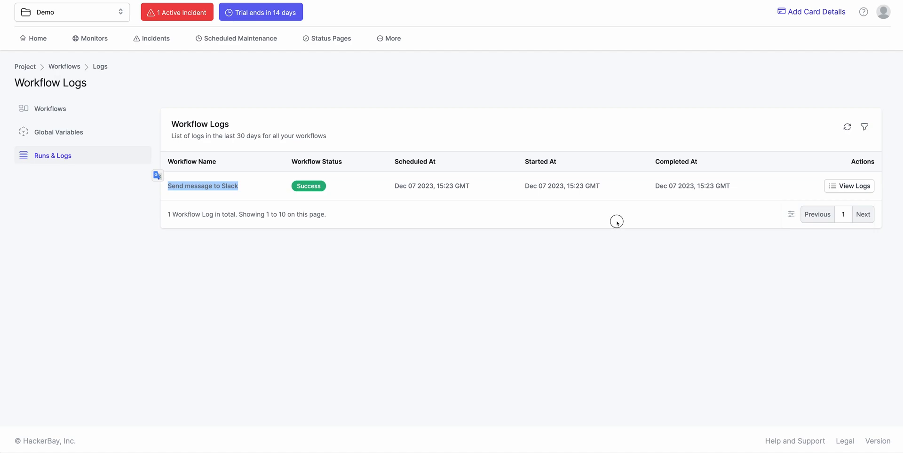
click(850, 186)
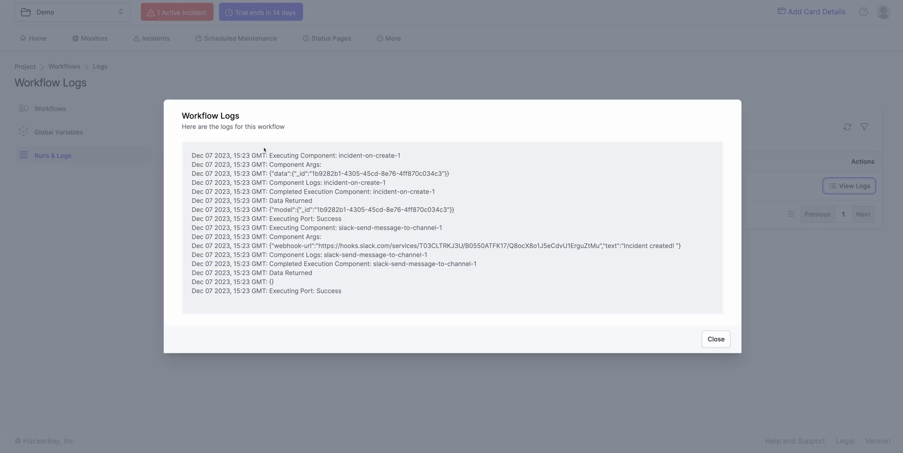
mouse_move(382, 301)
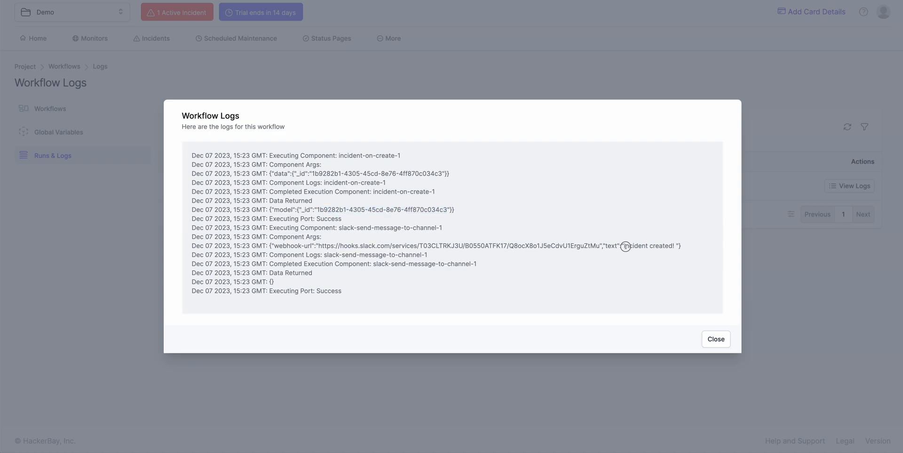
mouse_move(673, 274)
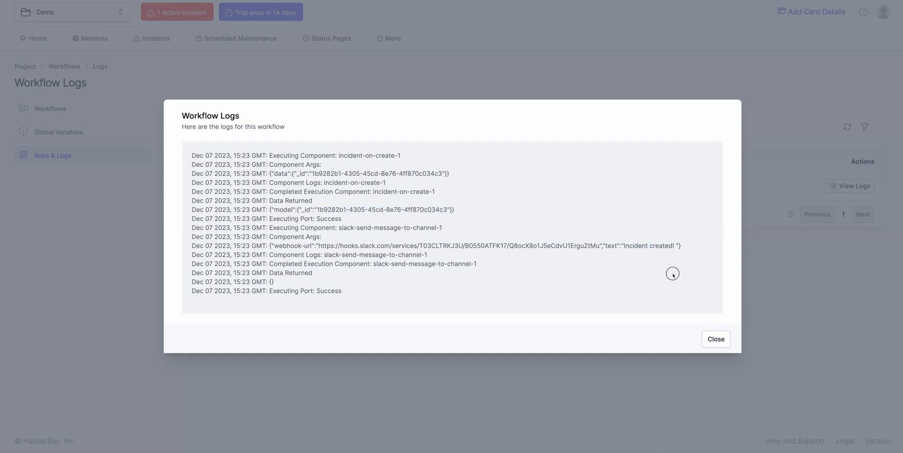
mouse_move(662, 279)
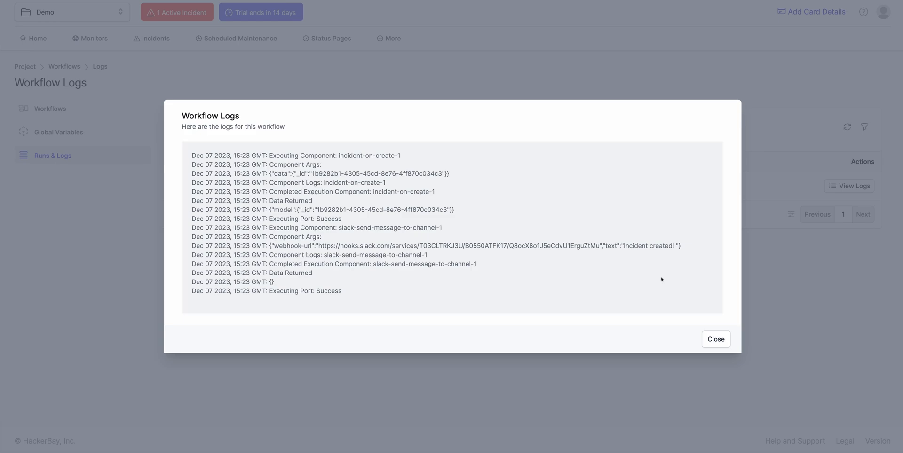
mouse_move(676, 304)
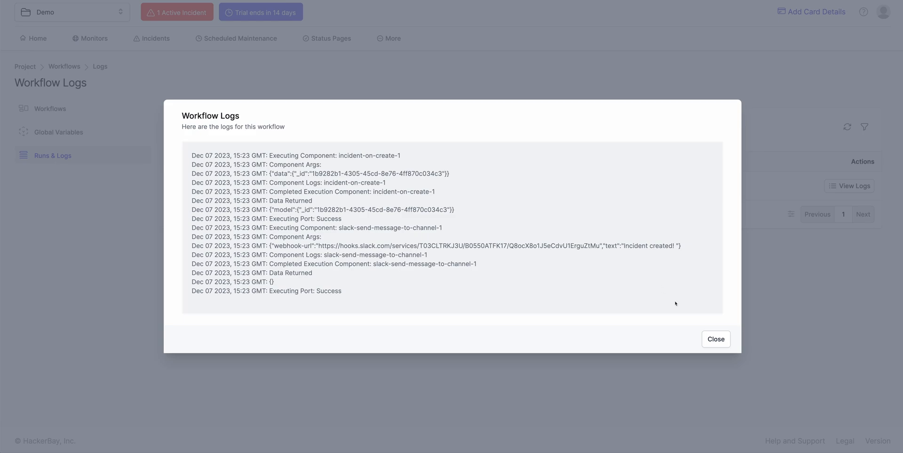
click(716, 339)
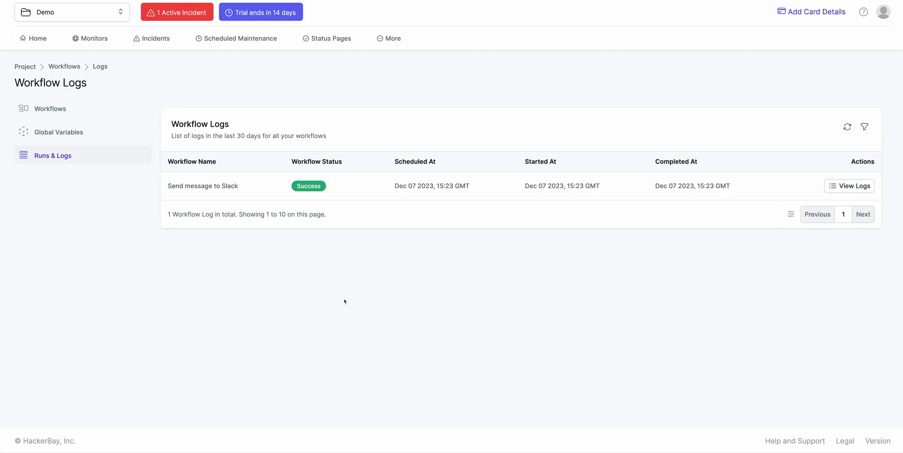
Reopen the Send message to Slack builder and select the On Create Incident trigger again
click(50, 109)
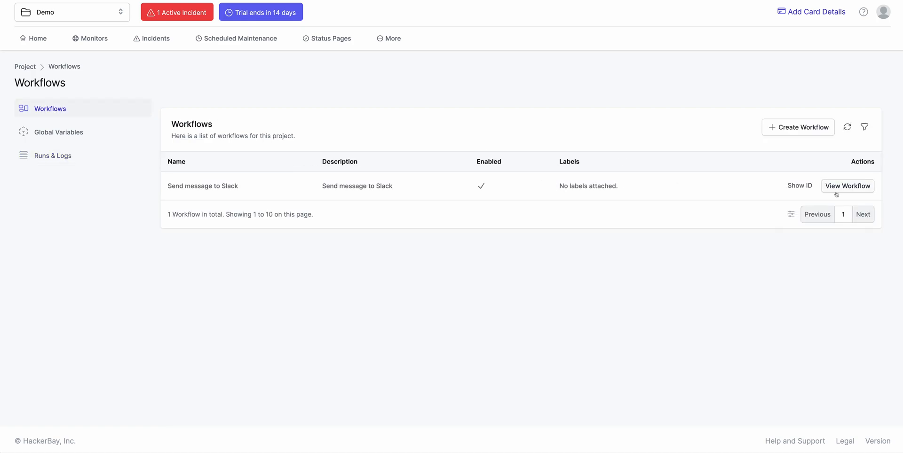
click(848, 186)
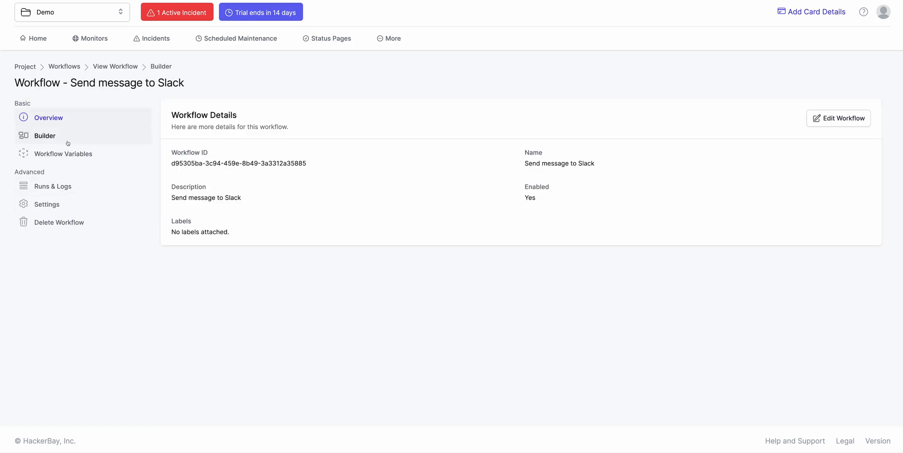
click(45, 136)
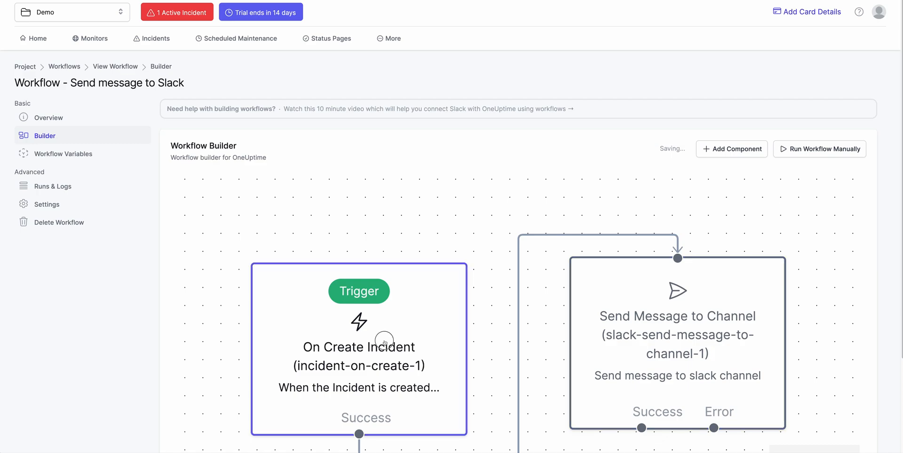
click(383, 342)
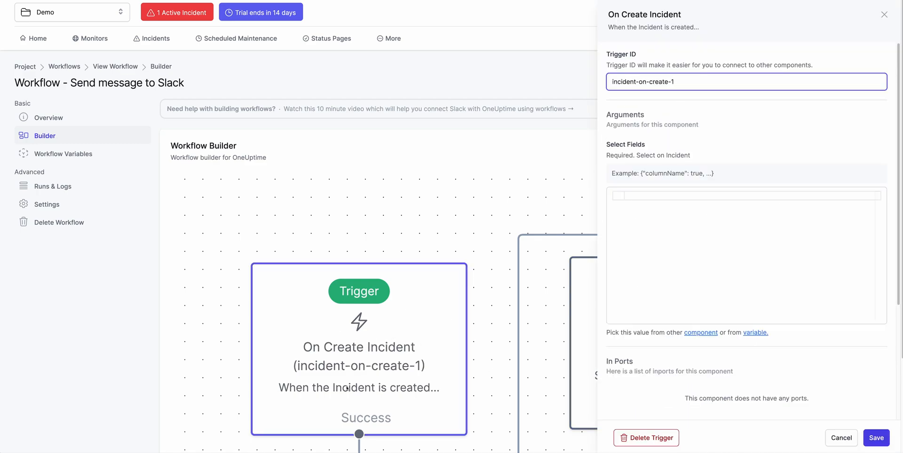
click(877, 439)
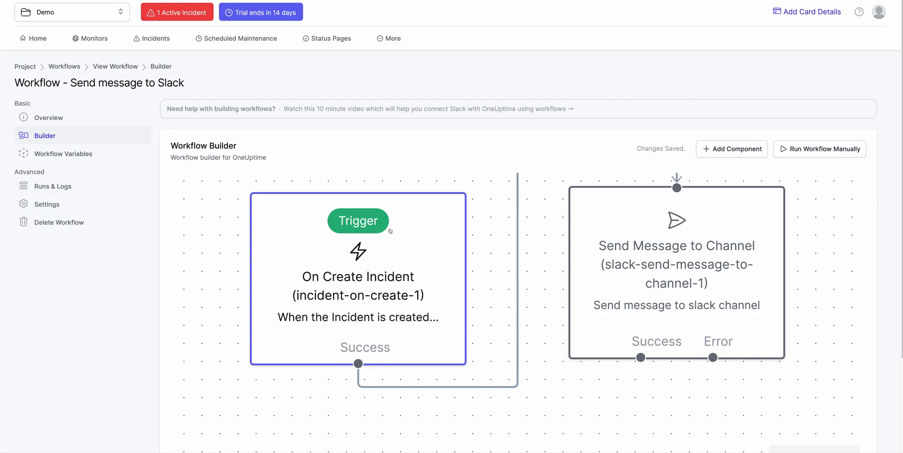
mouse_move(419, 309)
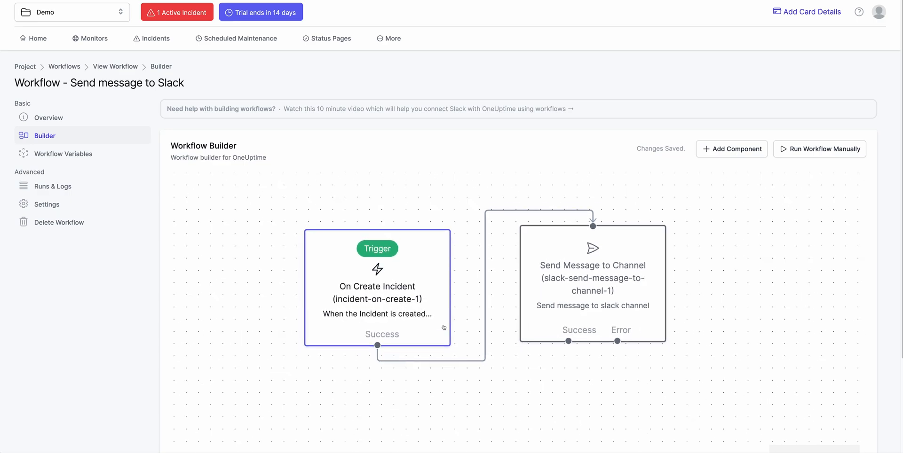
mouse_move(376, 297)
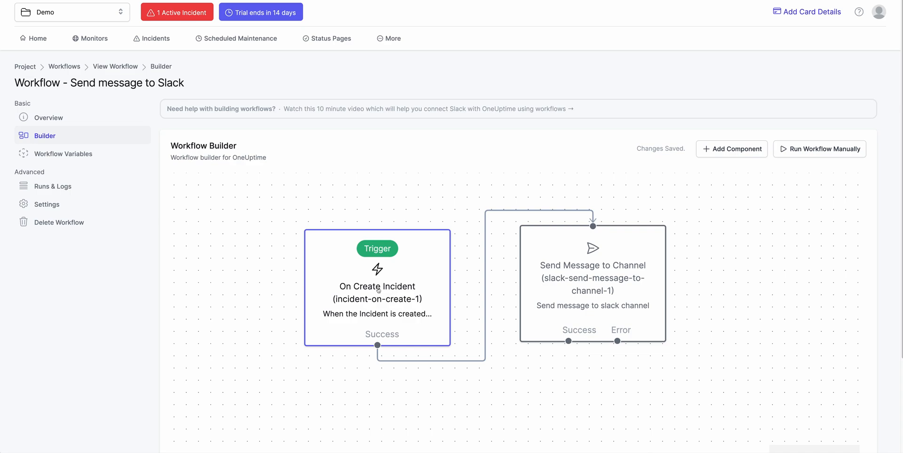
click(378, 286)
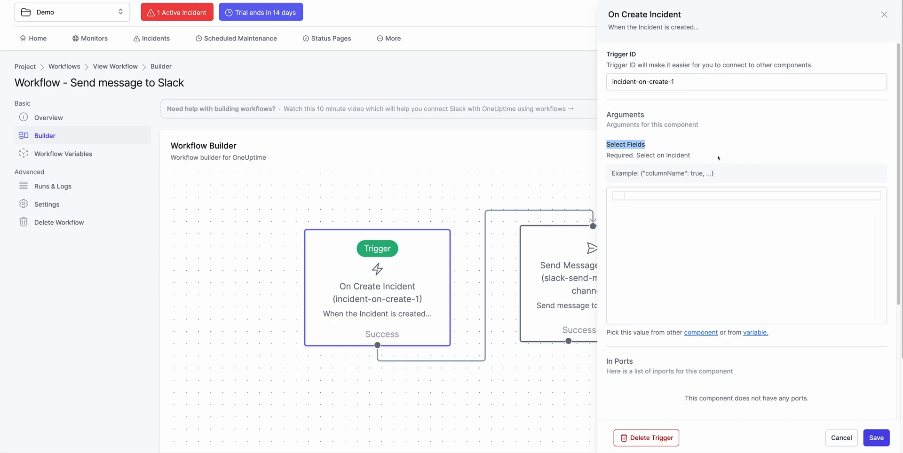
mouse_move(716, 168)
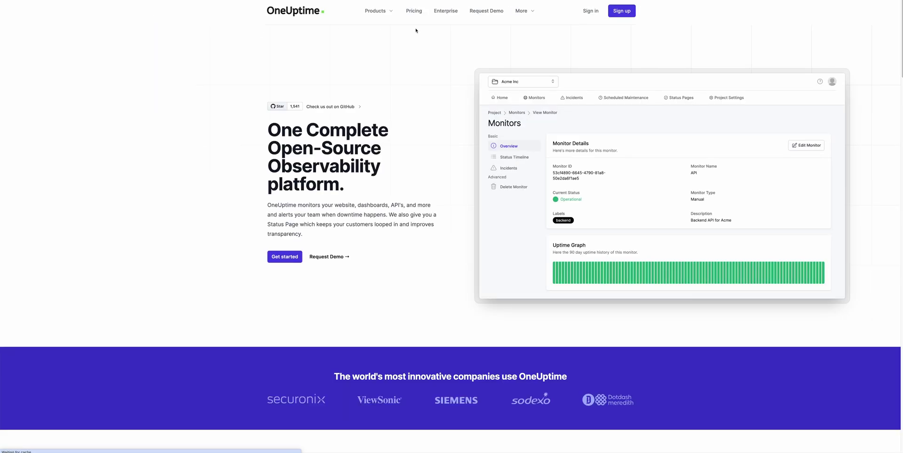
Search the API documentation for 'incidents' and browse the Incident model's properties
click(521, 10)
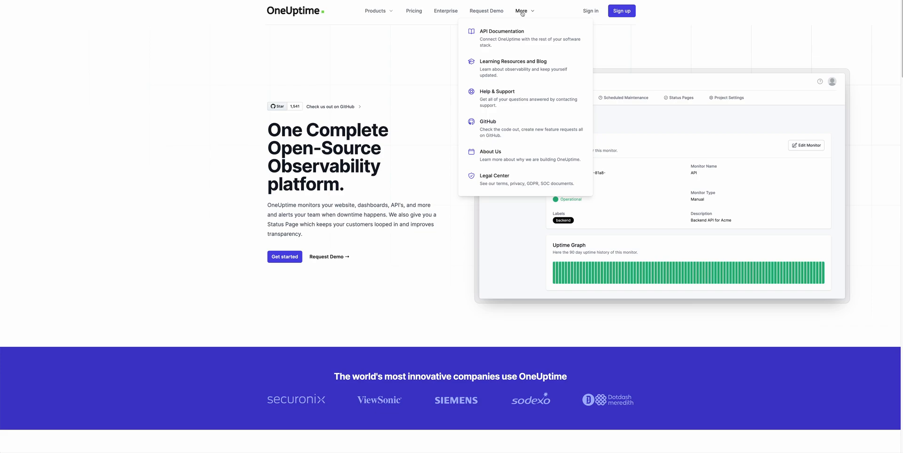
click(502, 31)
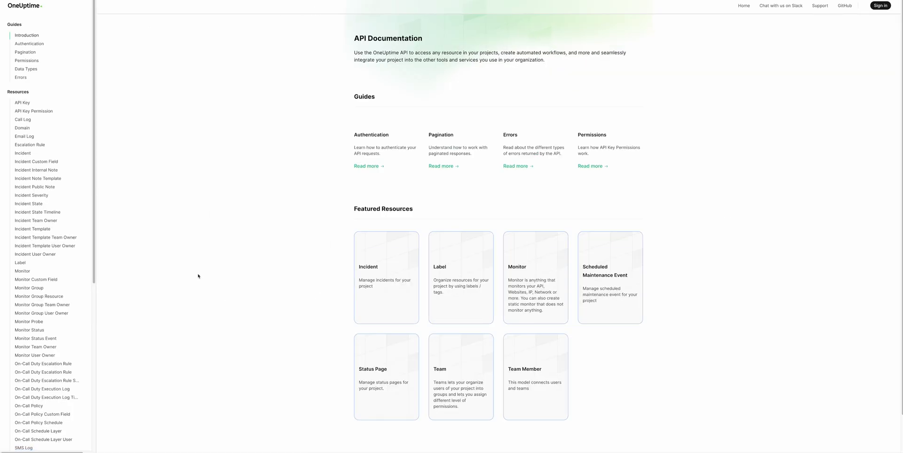
text(incidents)
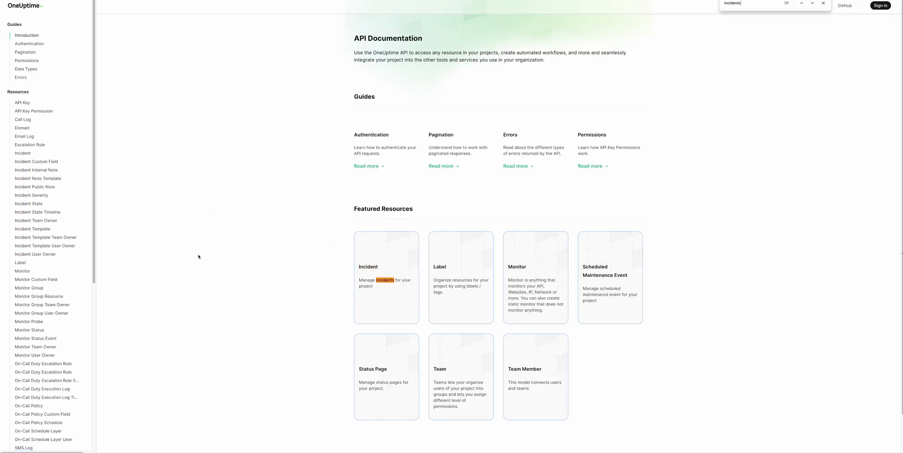
click(22, 153)
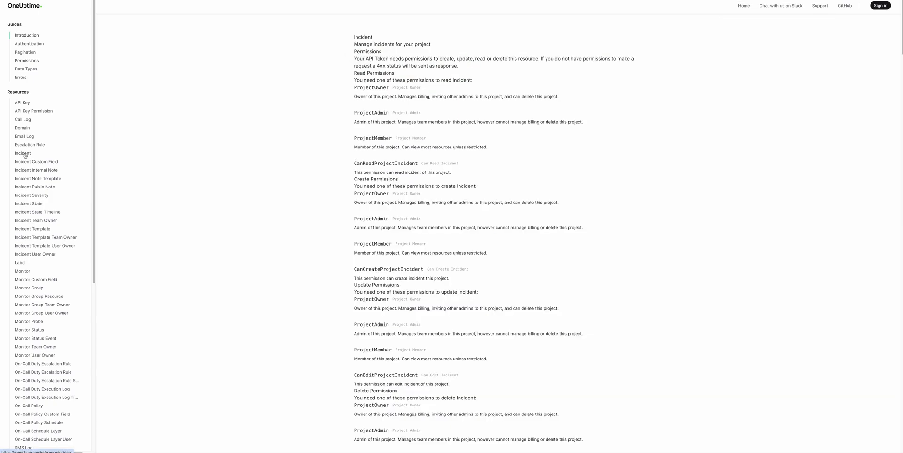
scroll(down, 3)
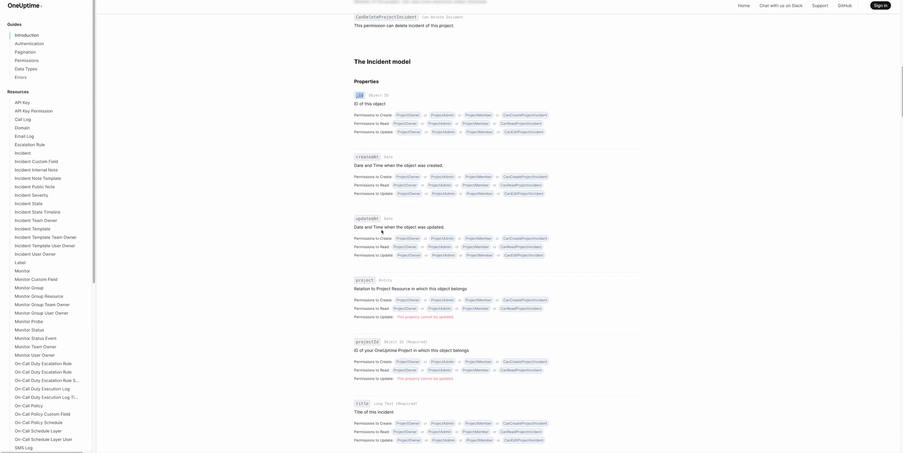
scroll(down, 3)
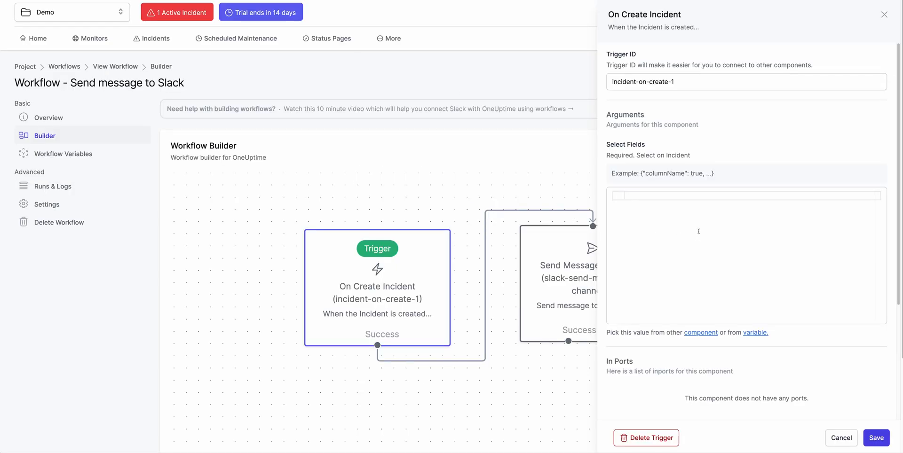
Enter {"title": true, "description": true} as the trigger's Select Fields and save
text("title")
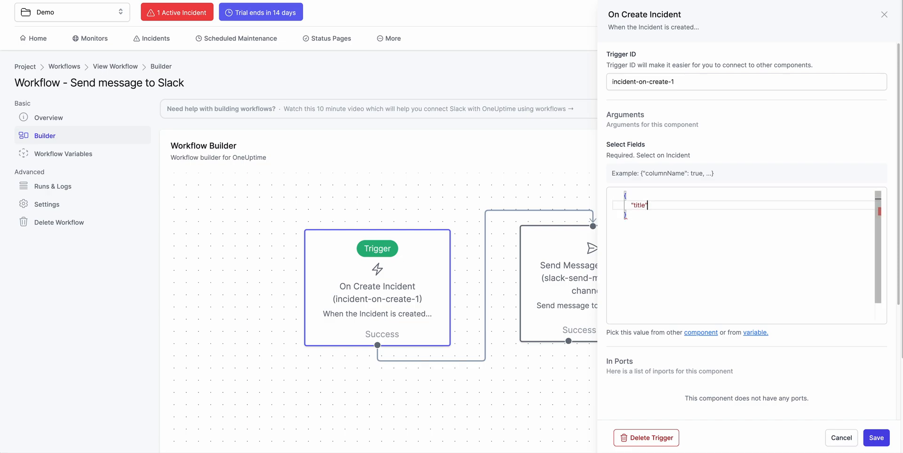
text(: true, "$schema":)
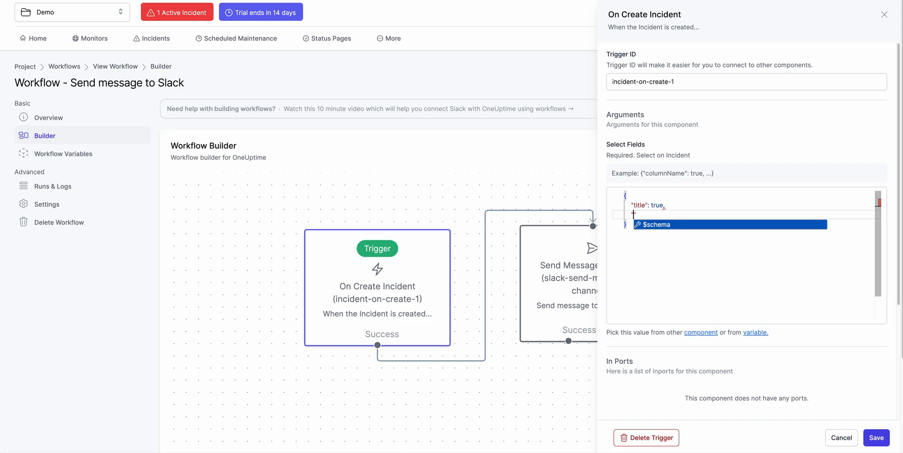
text("descri")
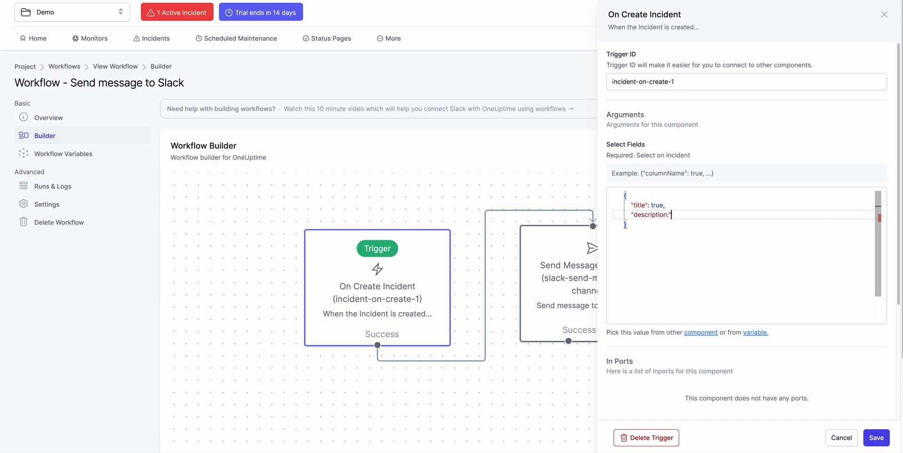
text(true)
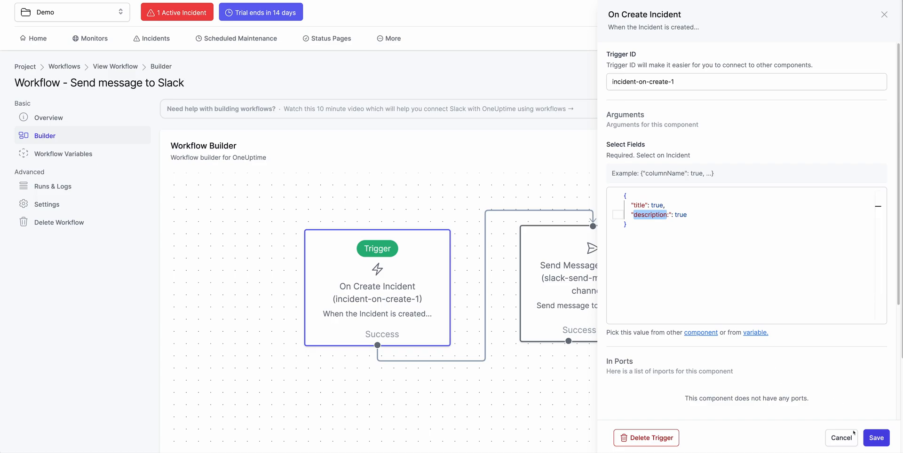
click(877, 438)
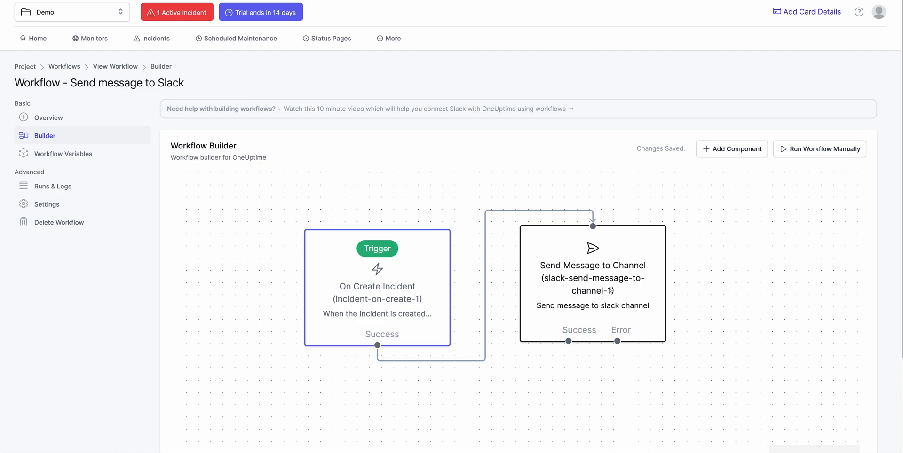
Add Title and Description lines using returnValues.model.title/description placeholders to the Slack message, then save
click(593, 283)
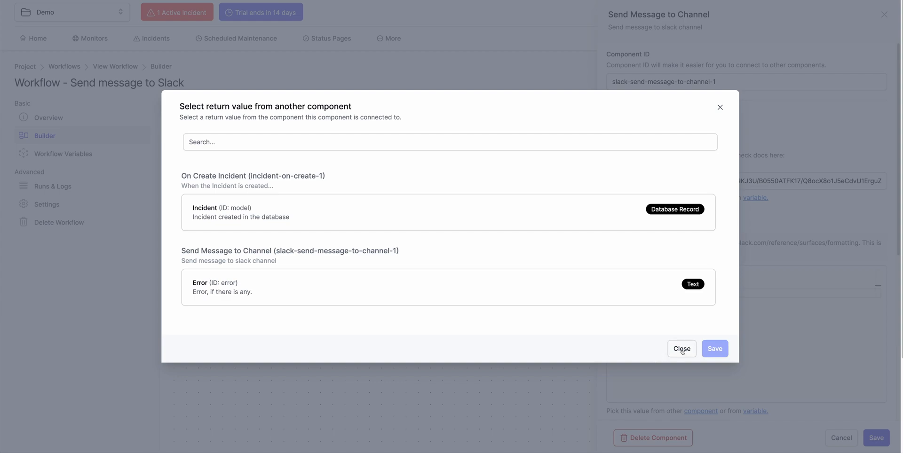
mouse_move(242, 176)
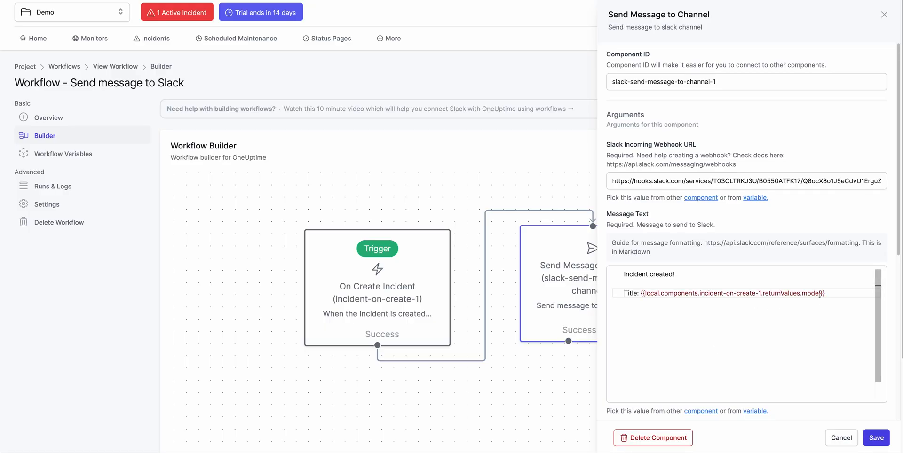
double_click(812, 294)
text(.title)
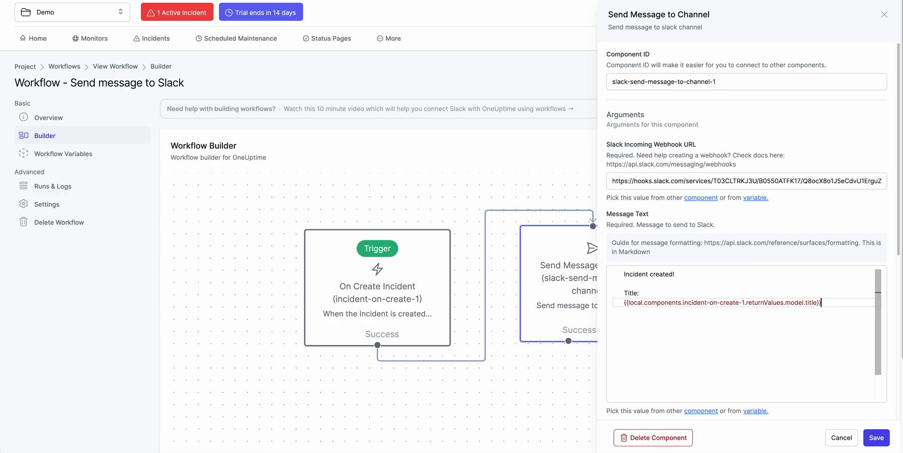
text(Desc)
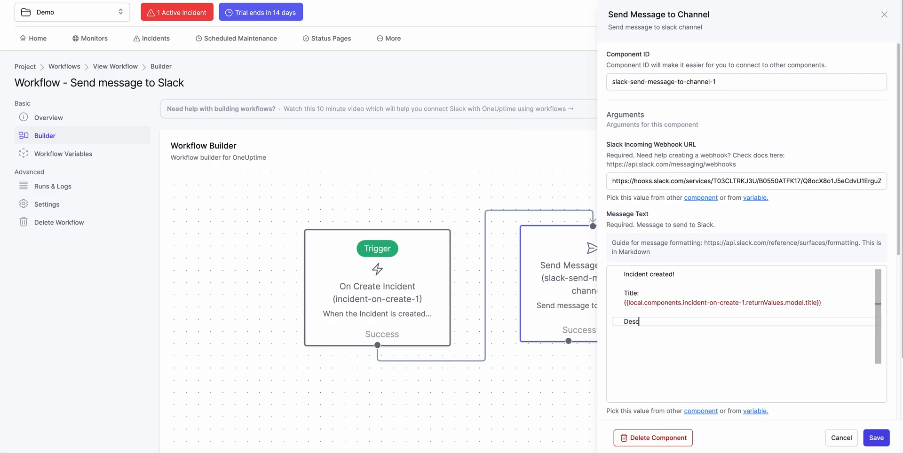
text(ription:)
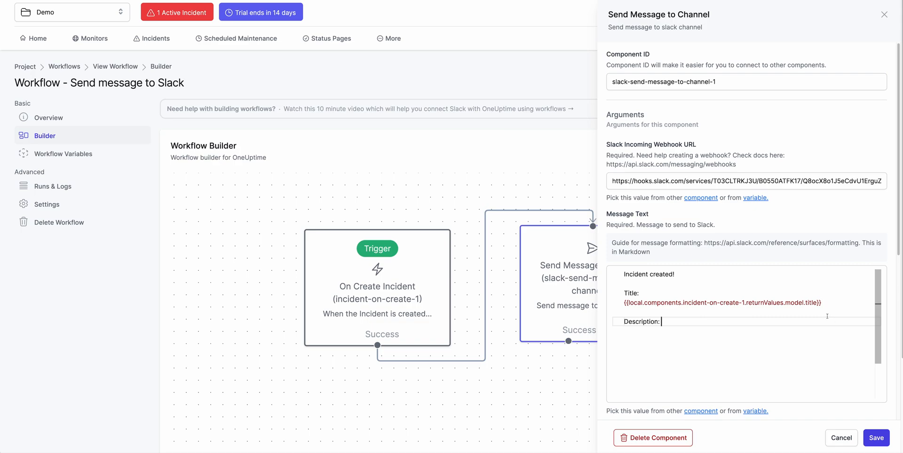
text({{local.components.incident-on-create-1.returnValues.model.title}})
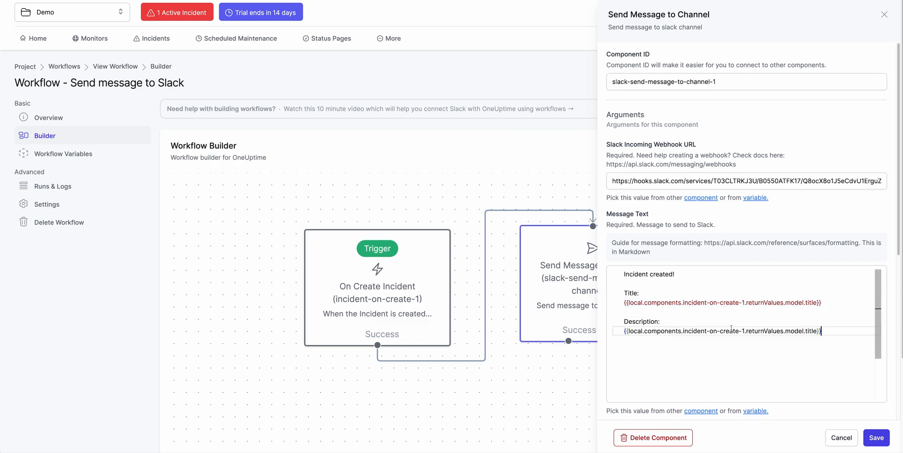
text(description)
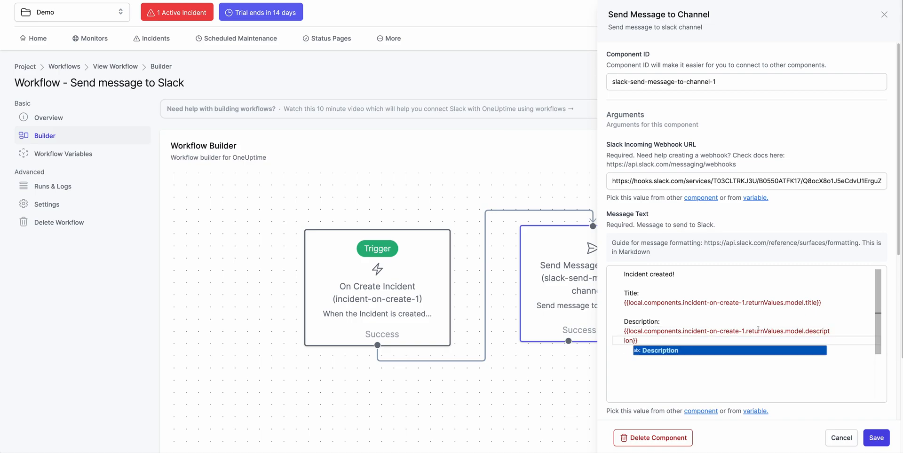
click(879, 438)
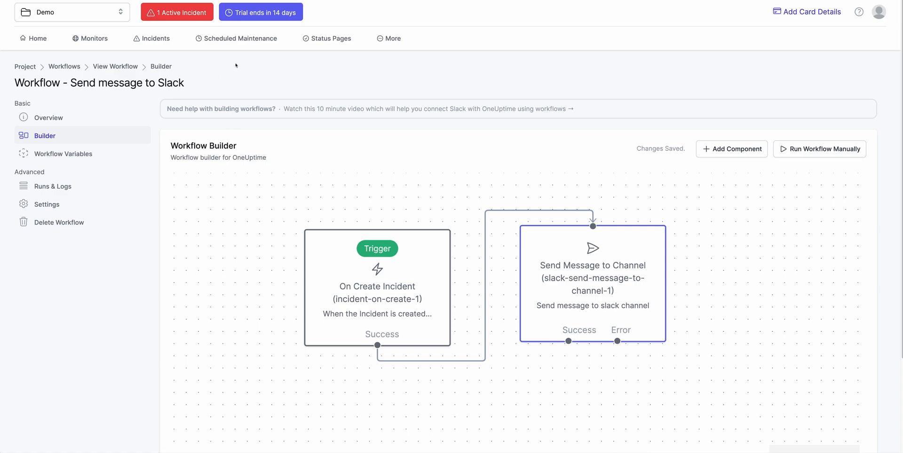
mouse_move(240, 80)
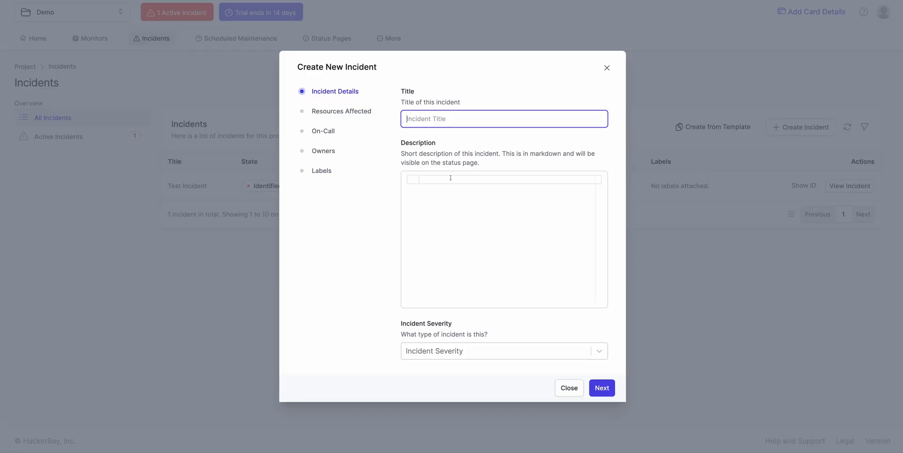
Create a second 'Test Incident' with description 'Desc2' affecting the Home Page monitor
text(sdf)
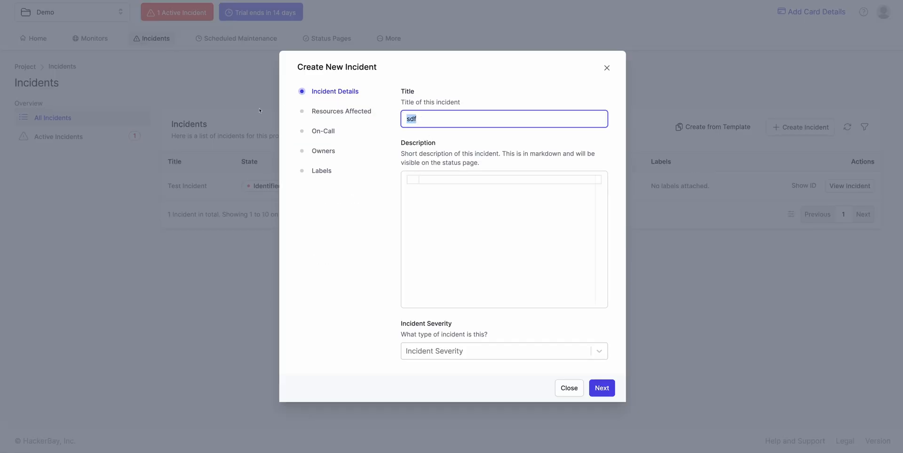
text(Test Incident)
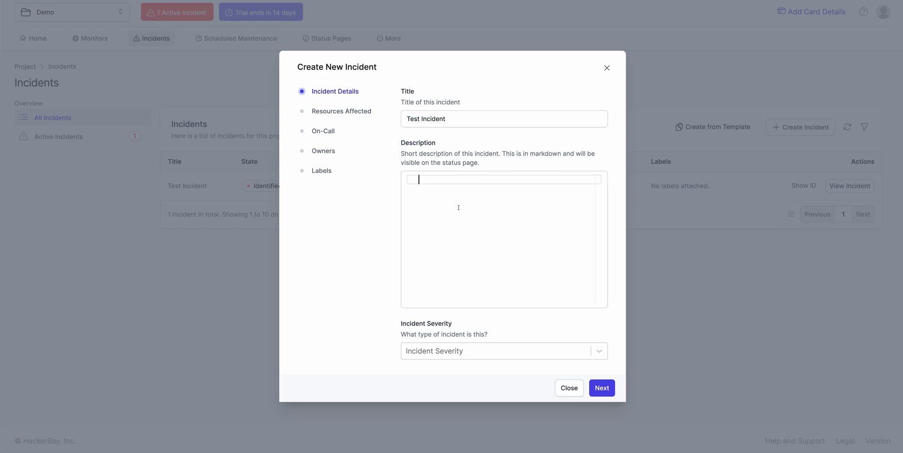
text(Desc2)
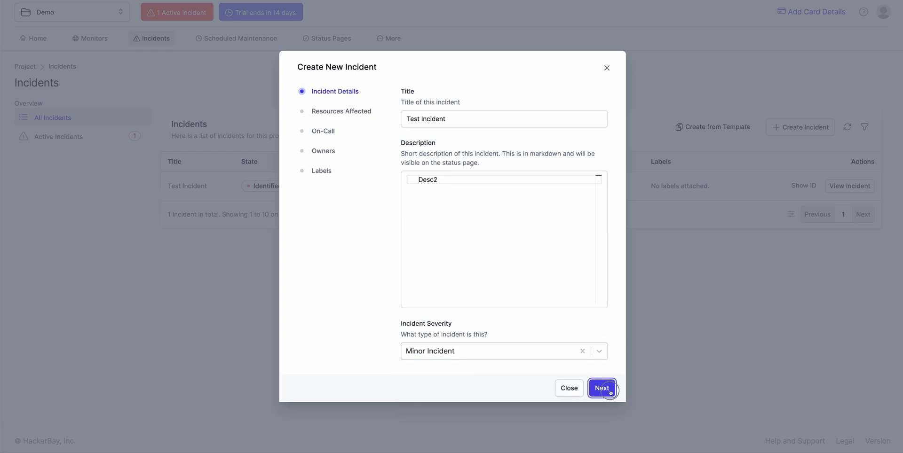
click(602, 388)
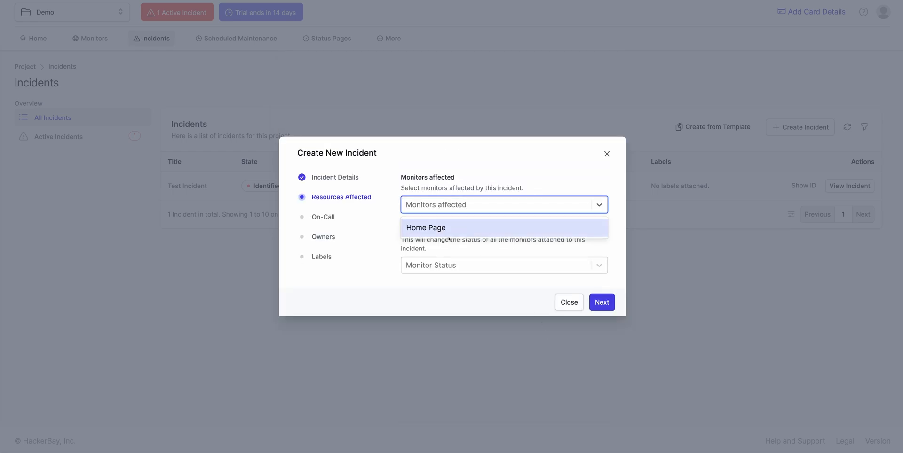
click(426, 228)
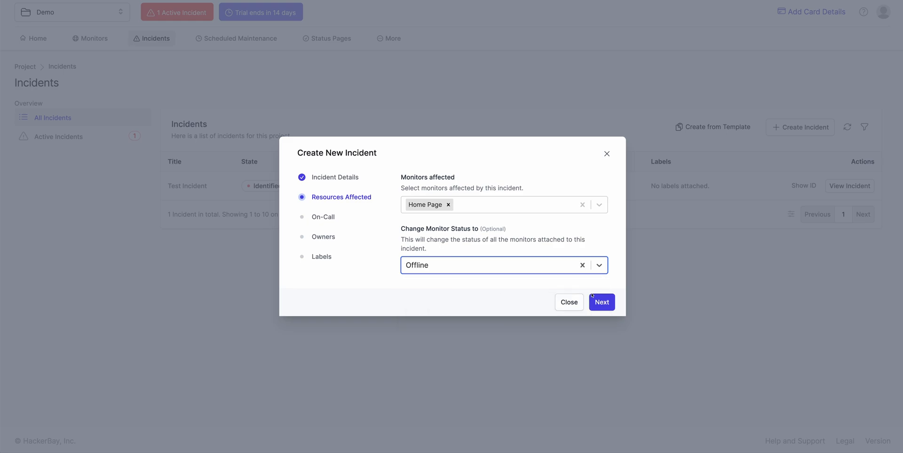
click(601, 302)
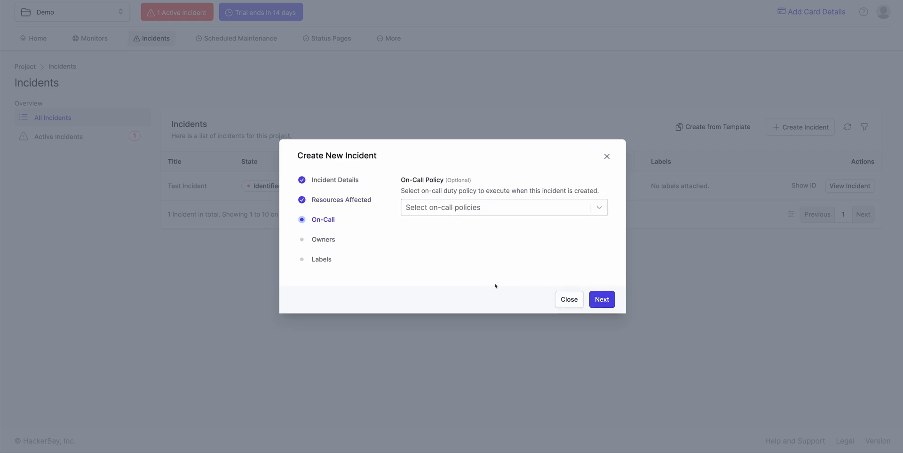
click(602, 300)
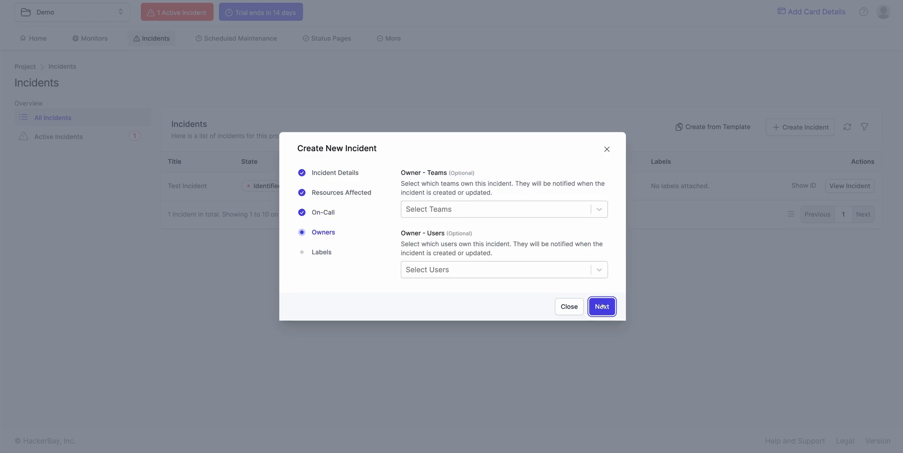
click(602, 307)
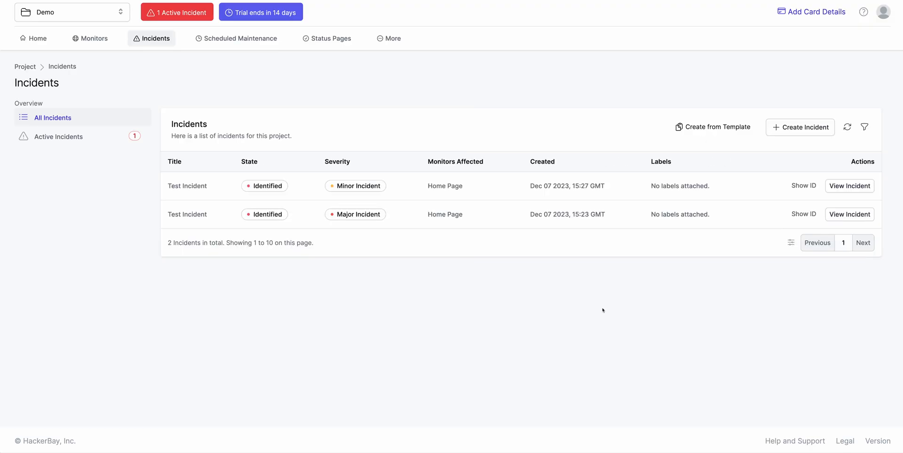
click(391, 38)
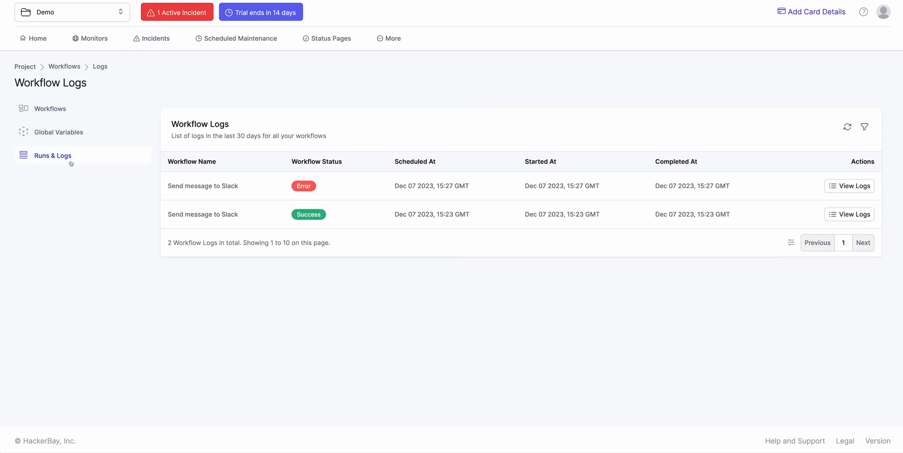
mouse_move(459, 140)
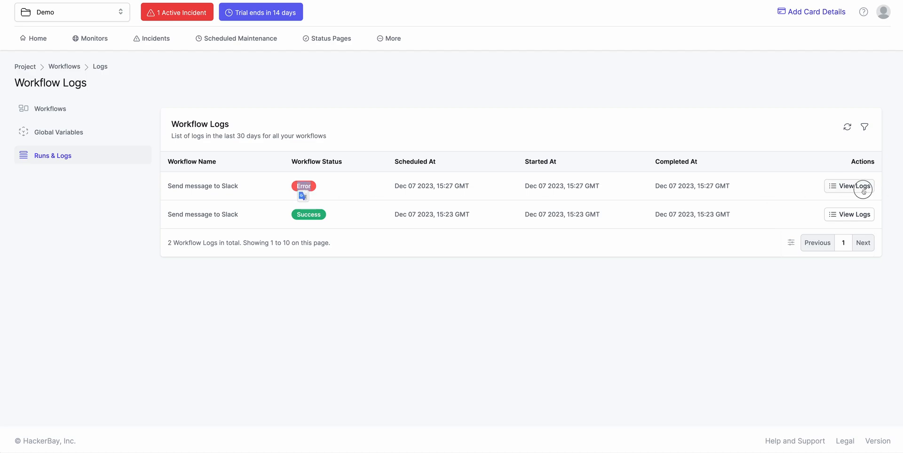
Read the errored Send message to Slack run's log, then close it
click(849, 186)
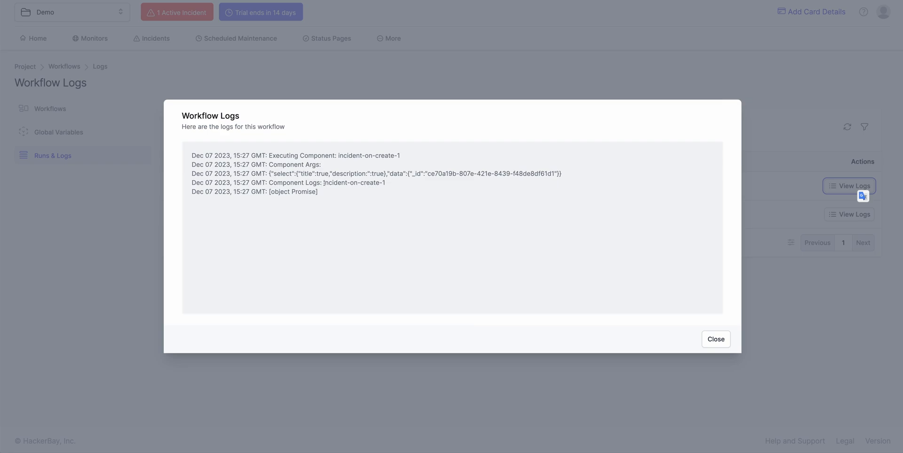
double_click(353, 183)
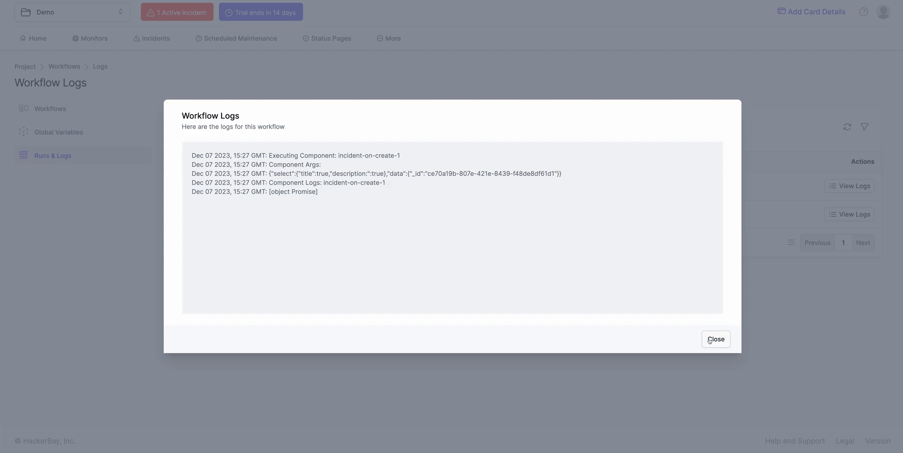
click(716, 340)
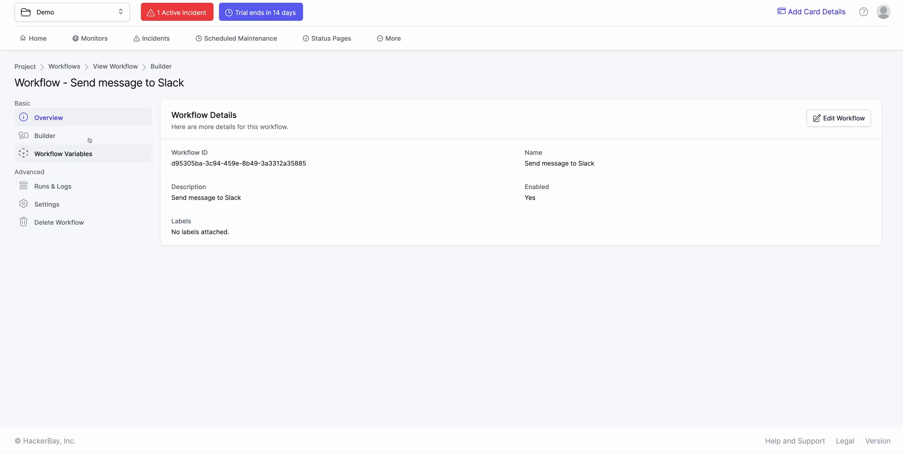
Back in the builder, save the trigger's title and description field selection
click(44, 135)
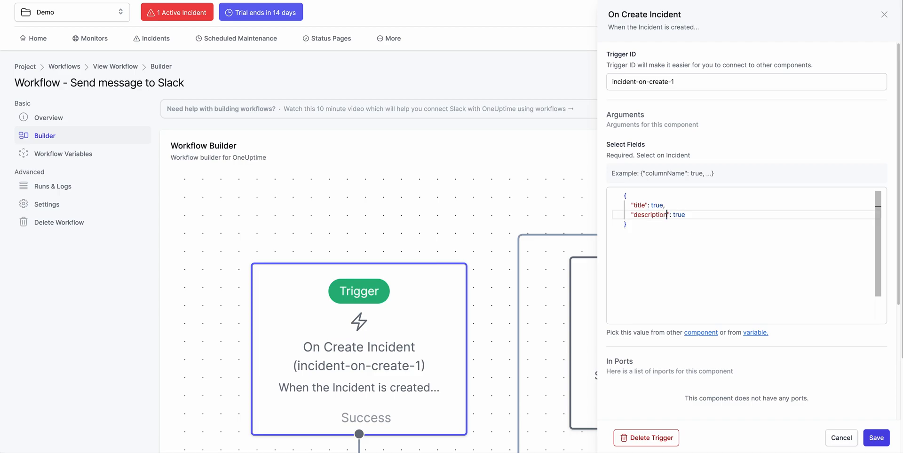
scroll(down, 3)
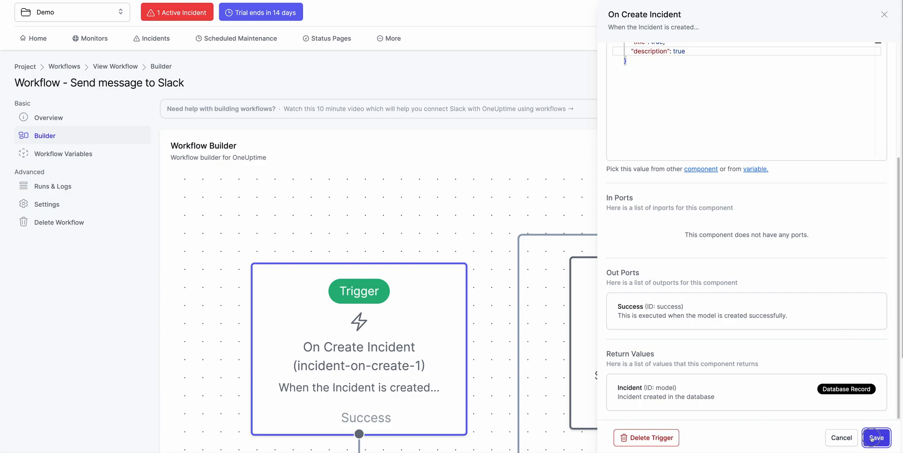
click(876, 438)
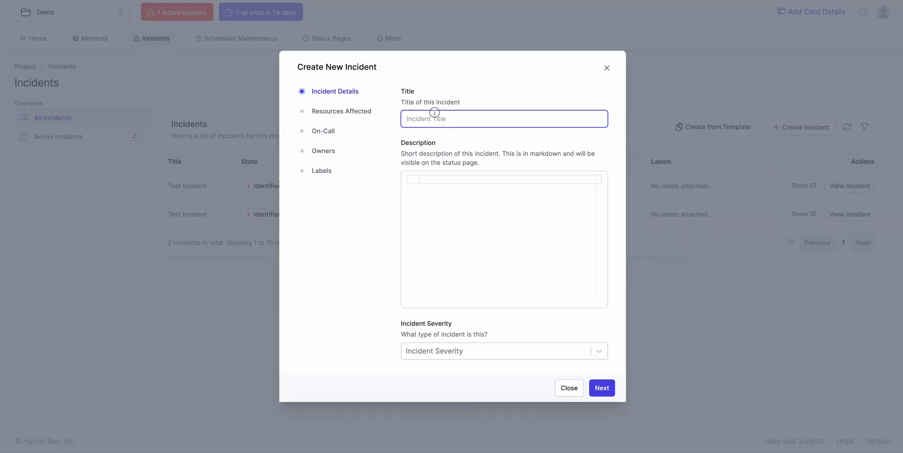
Fill in the Test3 incident's title and description and mark Home Page as affected
text(Tesdt Inc)
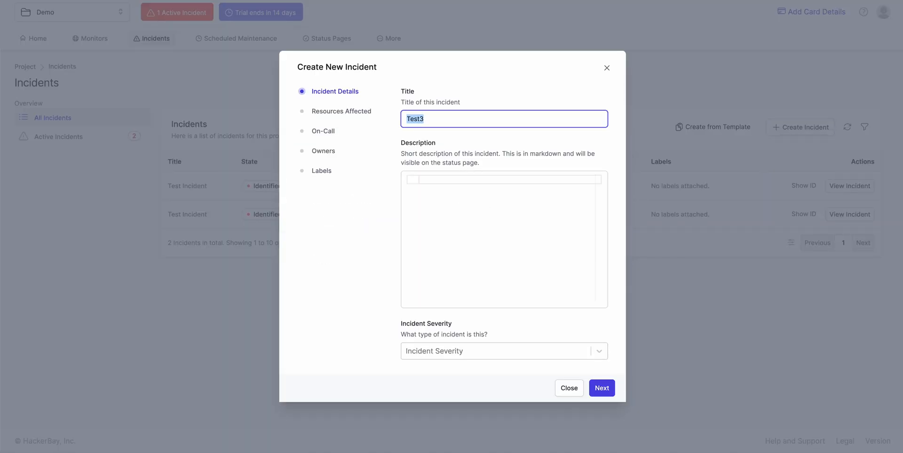
text(Des)
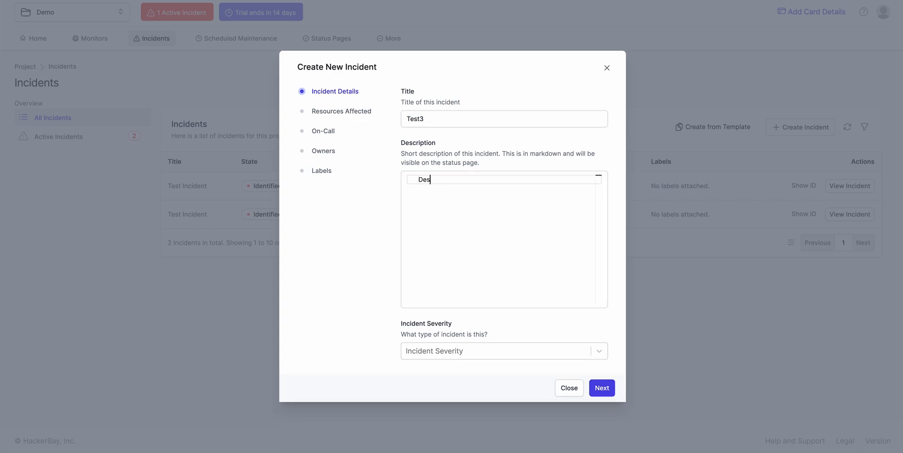
click(504, 351)
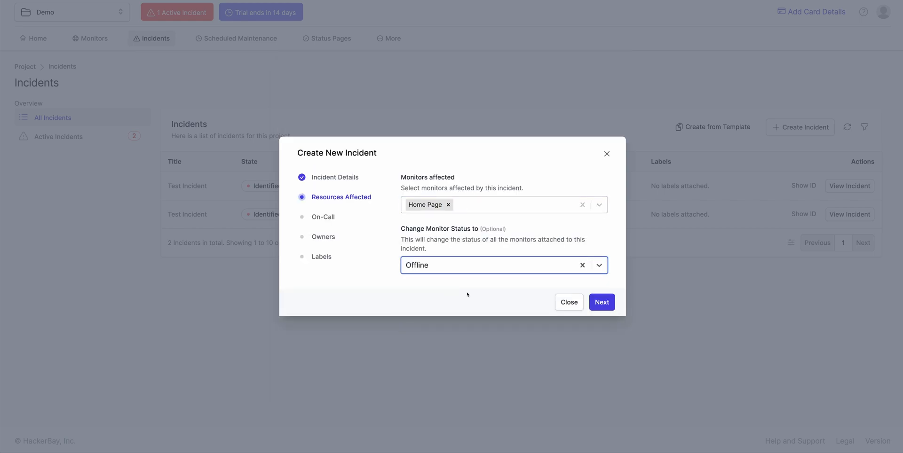
click(601, 302)
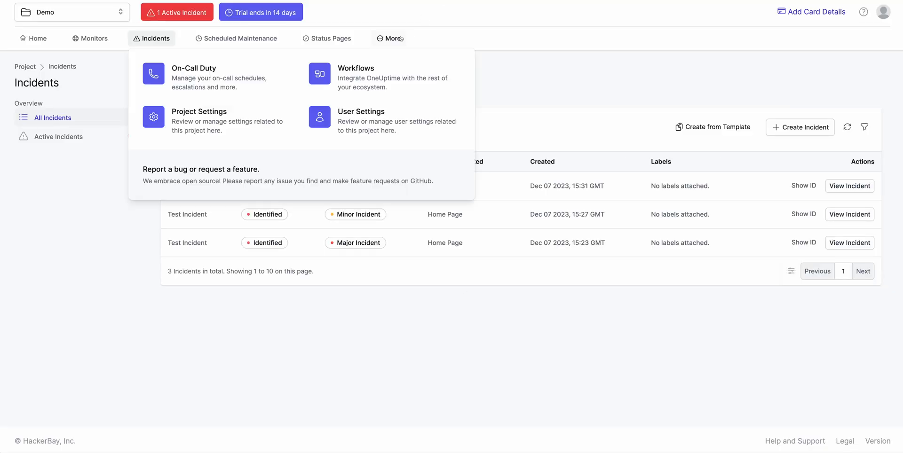
Check the newest successful run's log showing Test3 sent to Slack, then return to workflows
click(355, 76)
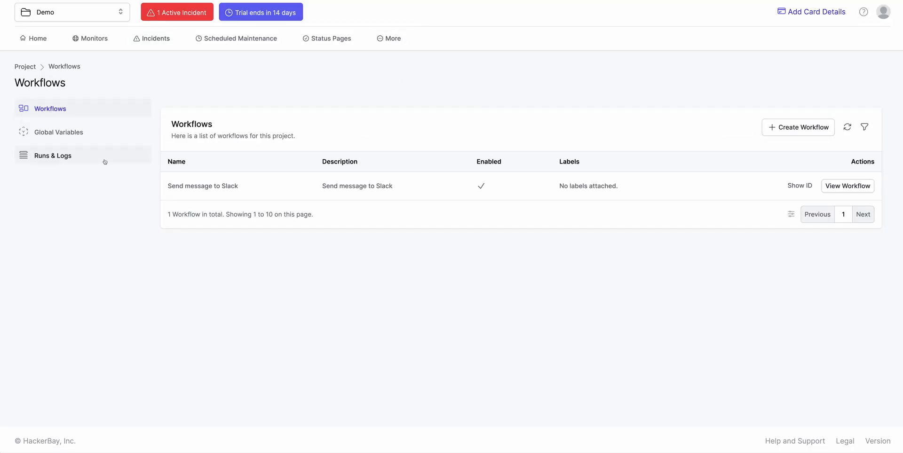
click(53, 155)
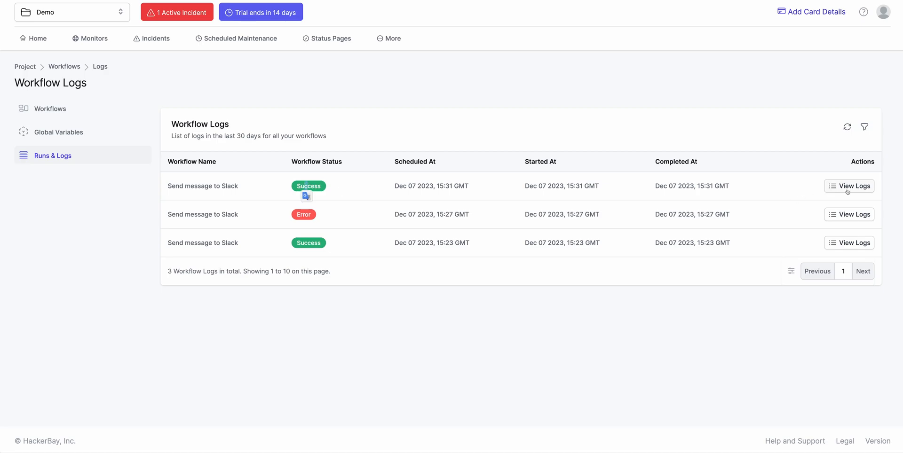
click(849, 186)
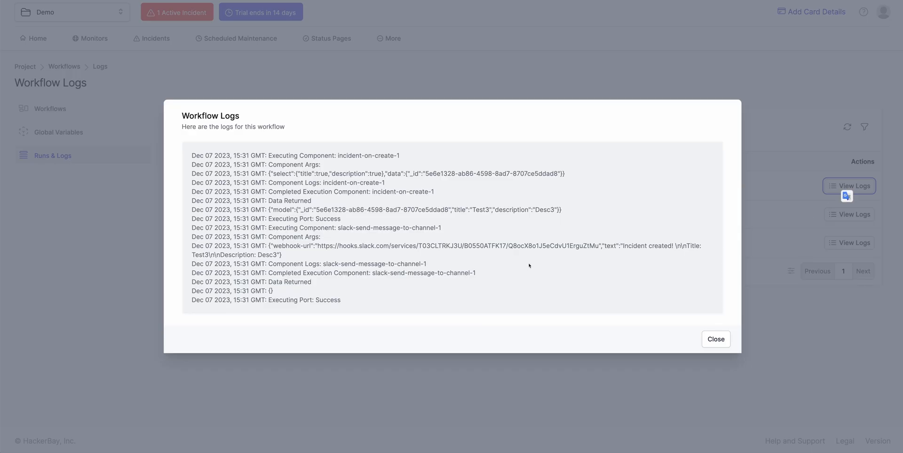
double_click(198, 255)
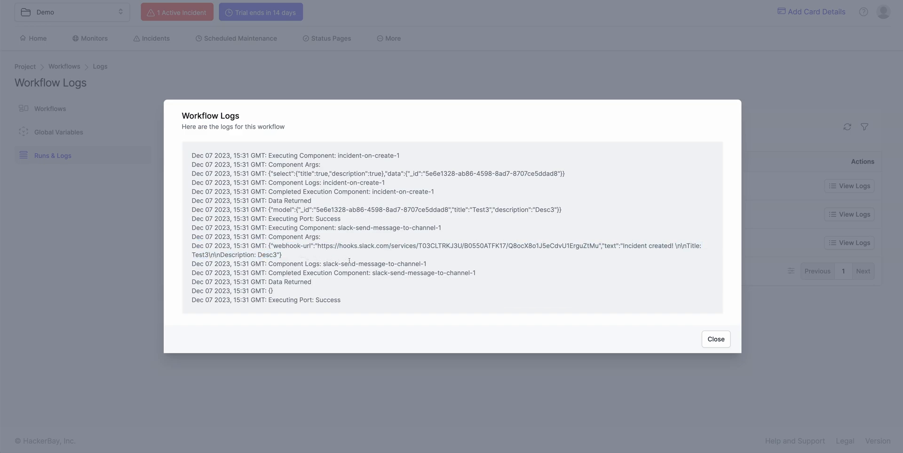
click(716, 339)
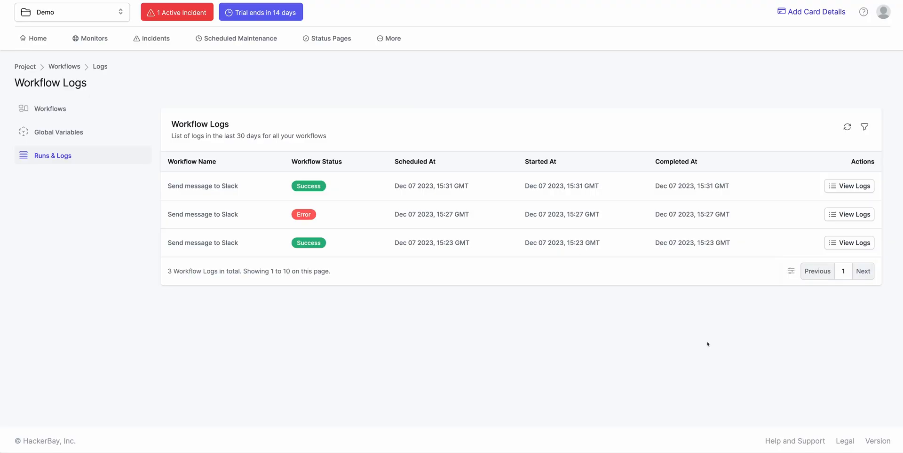
click(50, 108)
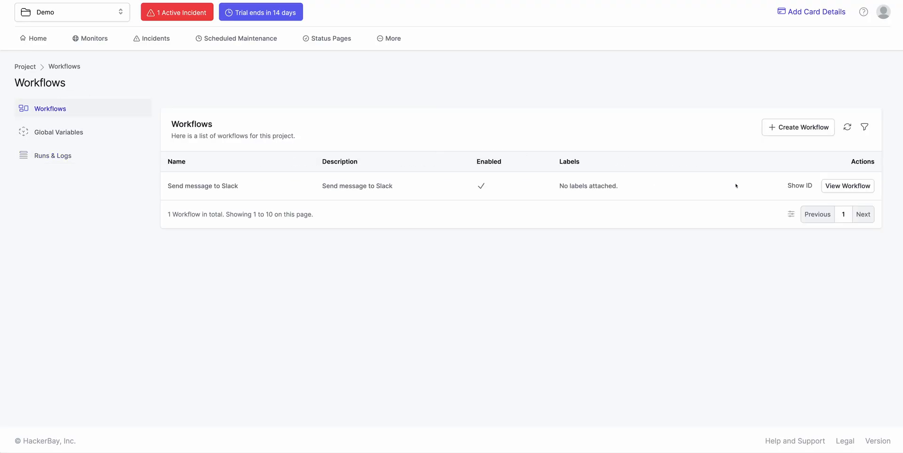
Open the workflow's Workflow Variables, start a secret variable, then discard the form
click(847, 186)
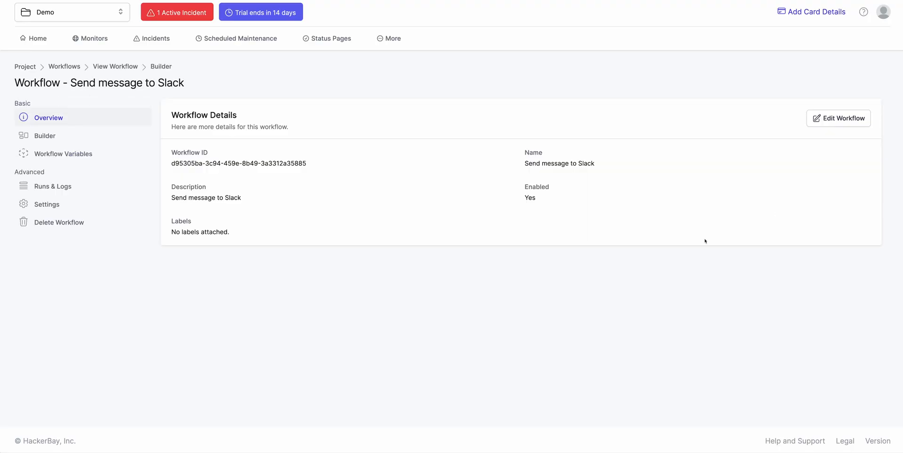
mouse_move(57, 141)
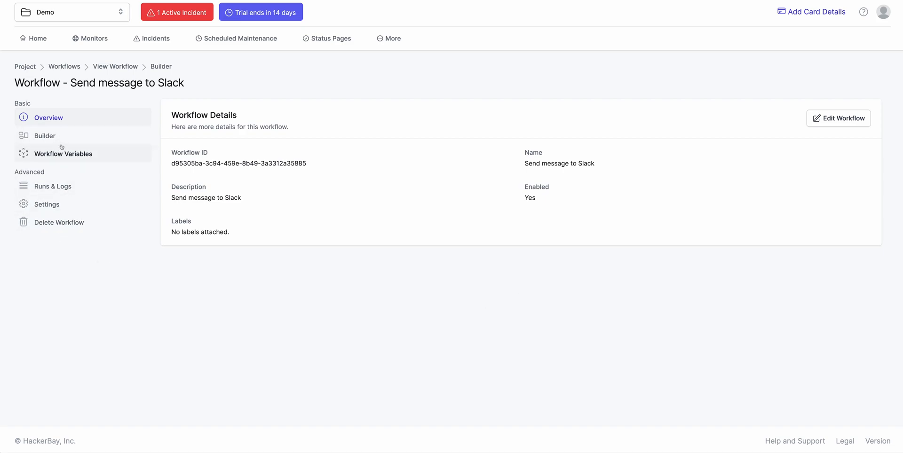
click(63, 154)
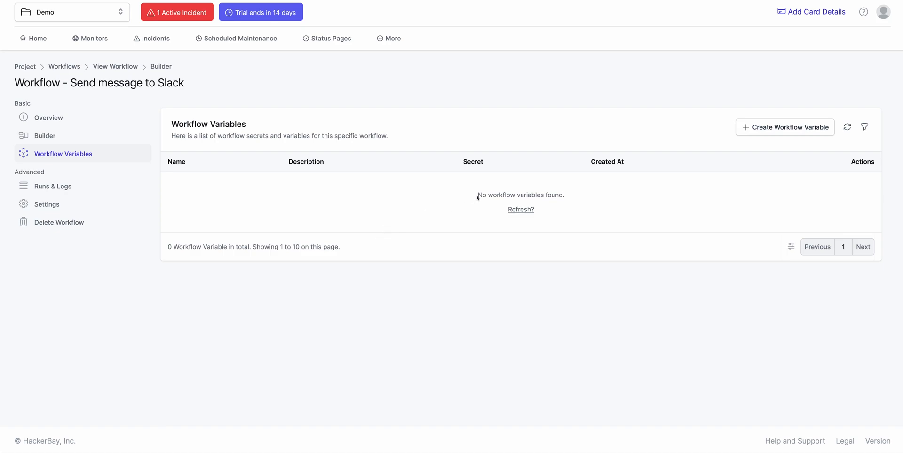
mouse_move(758, 136)
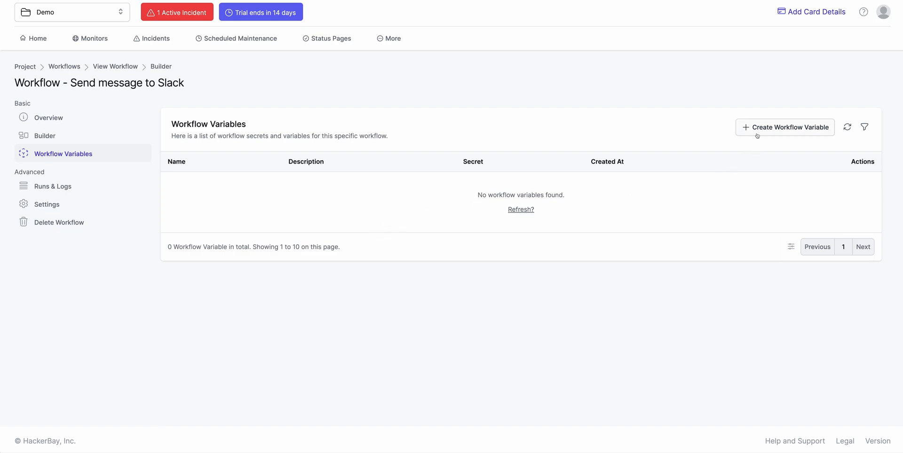
click(785, 128)
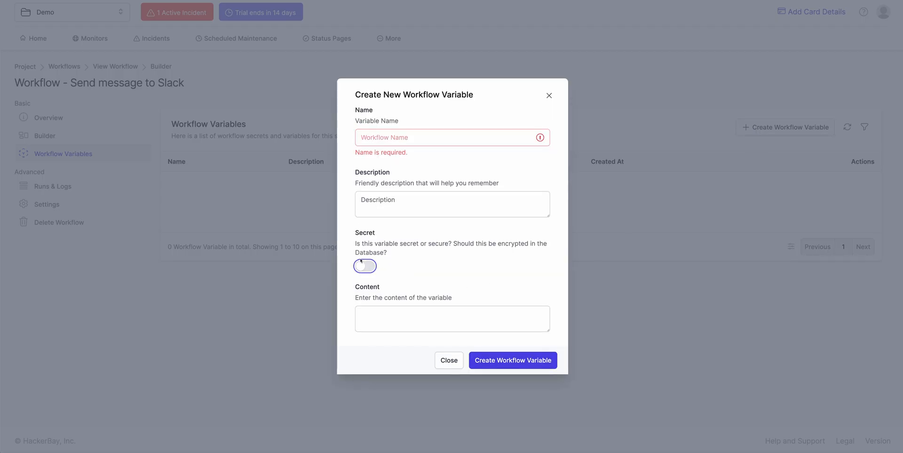
click(364, 266)
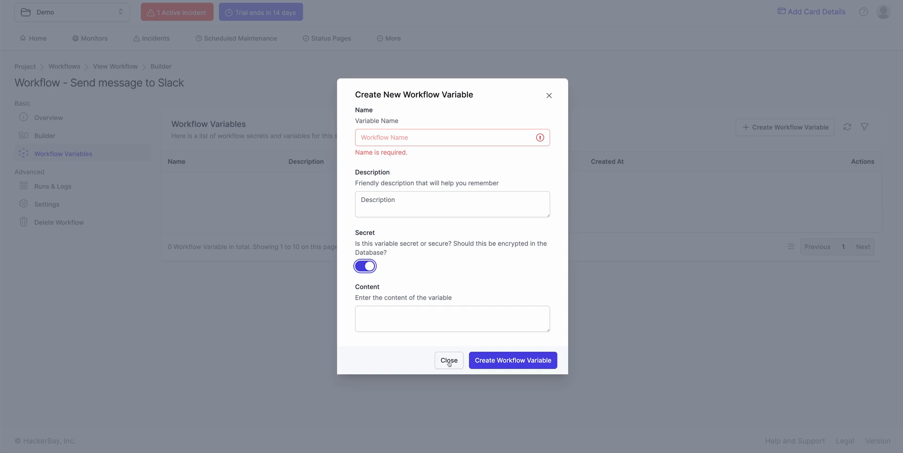
click(449, 361)
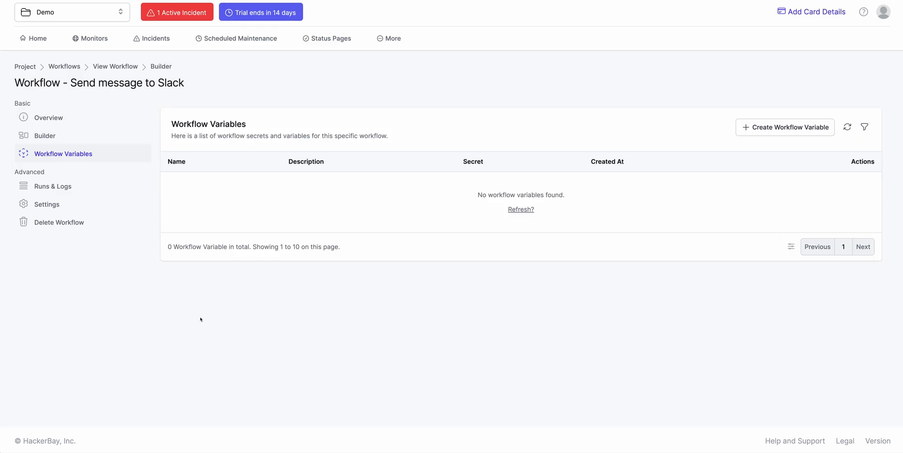
Replace the Slack message component with a Webhook trigger and open the component catalogue
click(44, 136)
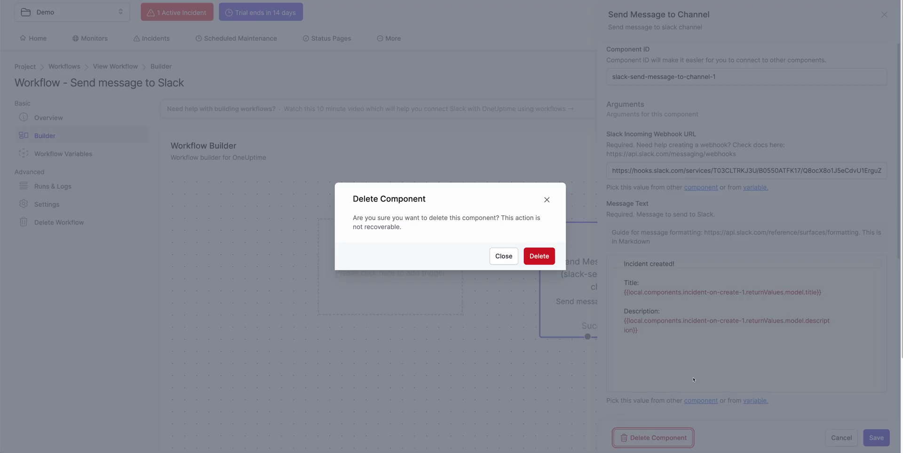
click(539, 256)
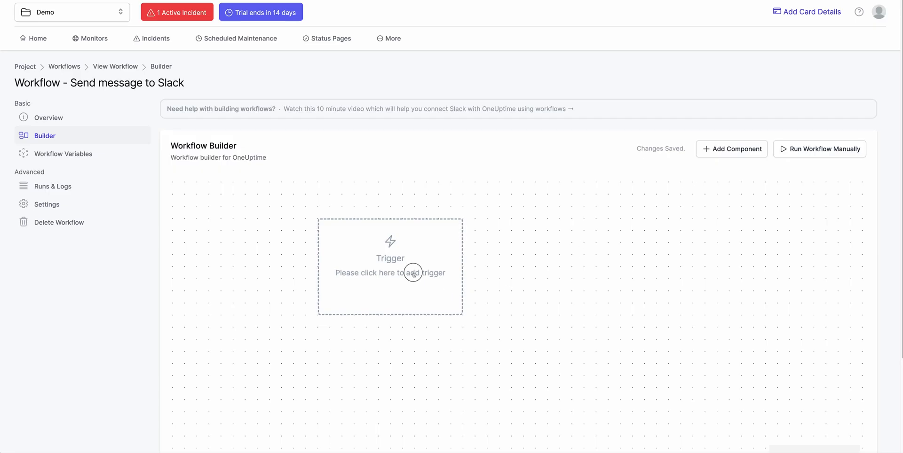
click(413, 274)
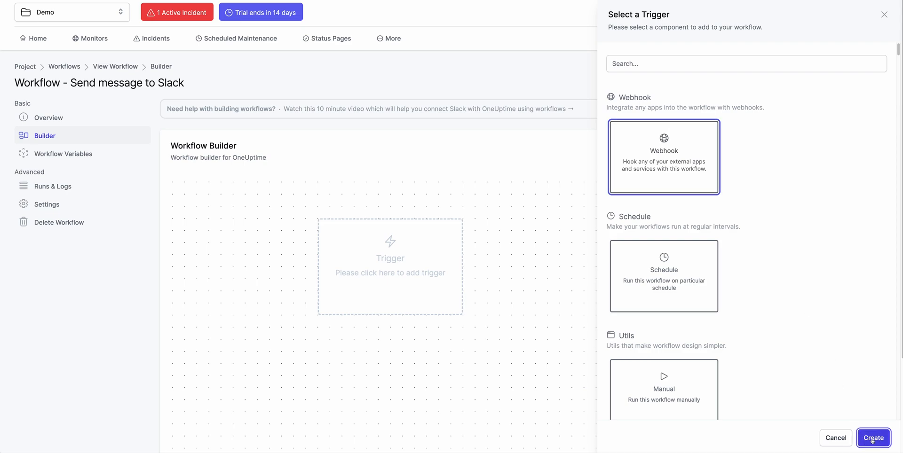
click(874, 438)
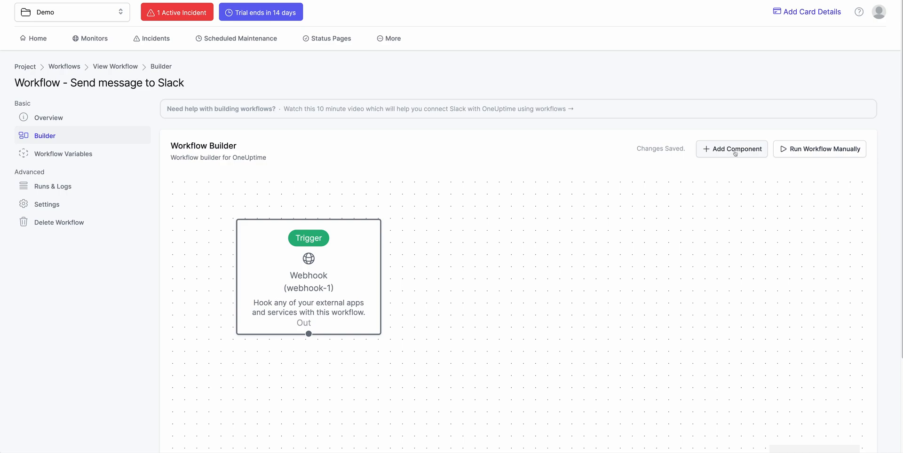
click(732, 149)
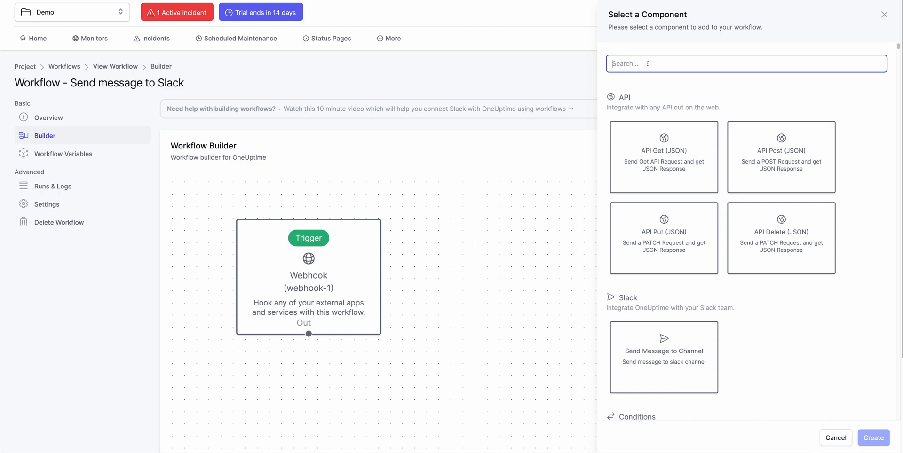
Search 'cre' and add the Create One Incident component after the Webhook trigger
text(create one inciden)
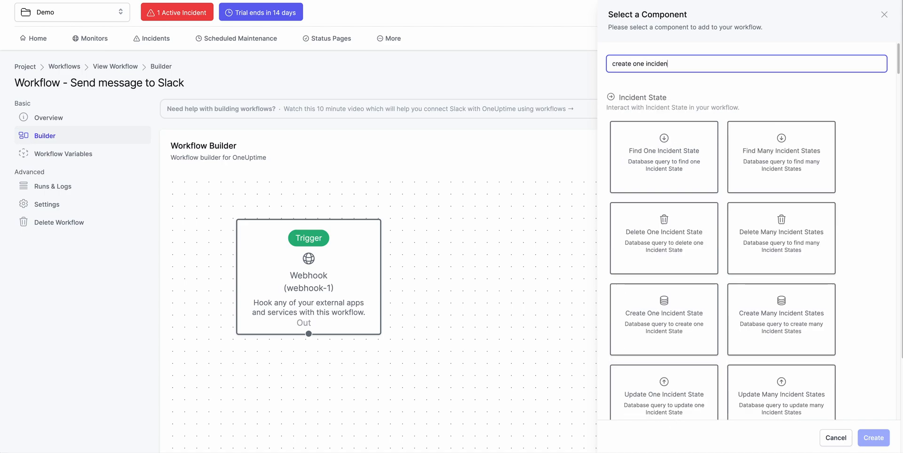
scroll(down, 3)
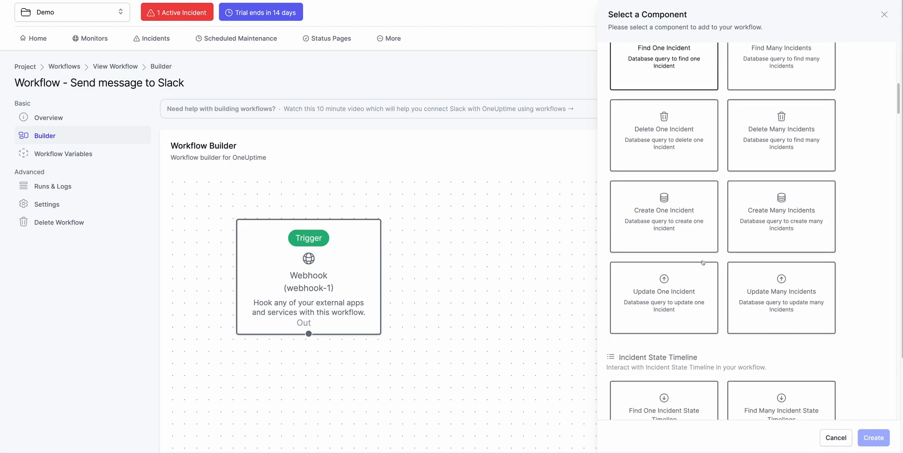
click(664, 216)
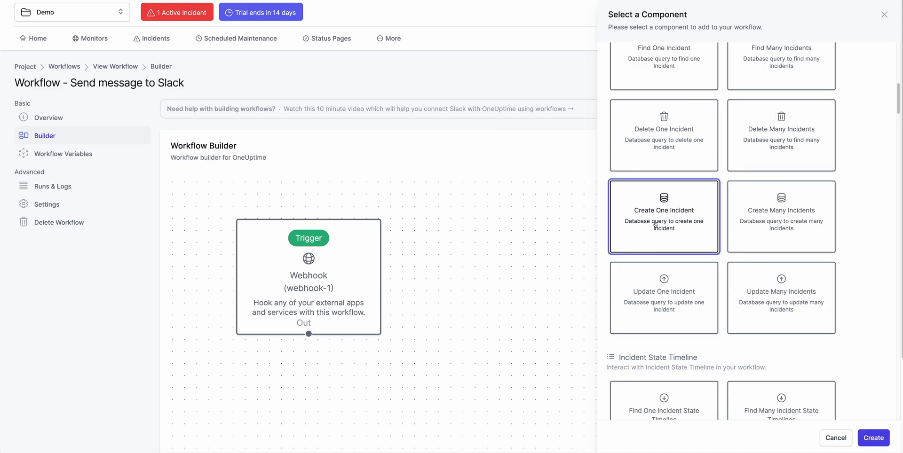
click(874, 438)
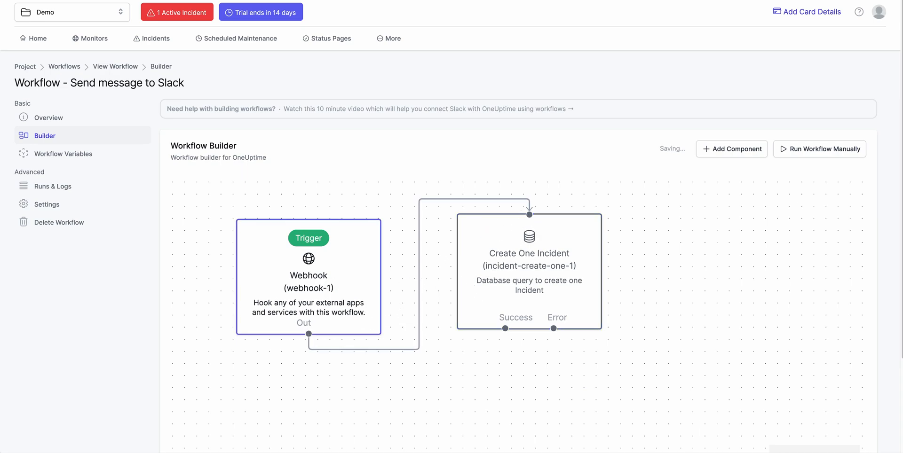
click(308, 276)
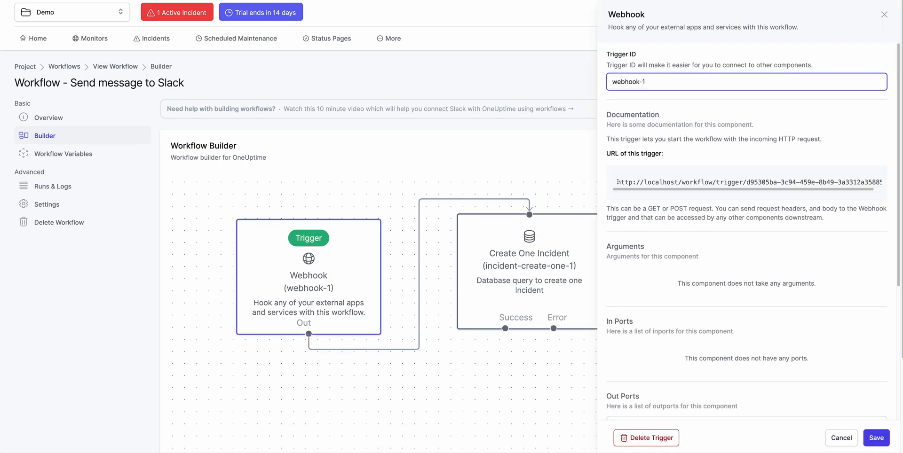
triple_click(747, 182)
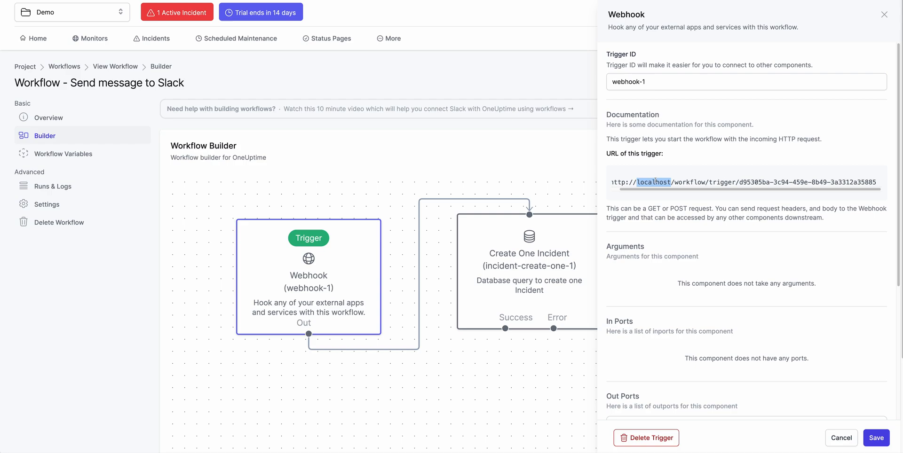
mouse_move(684, 245)
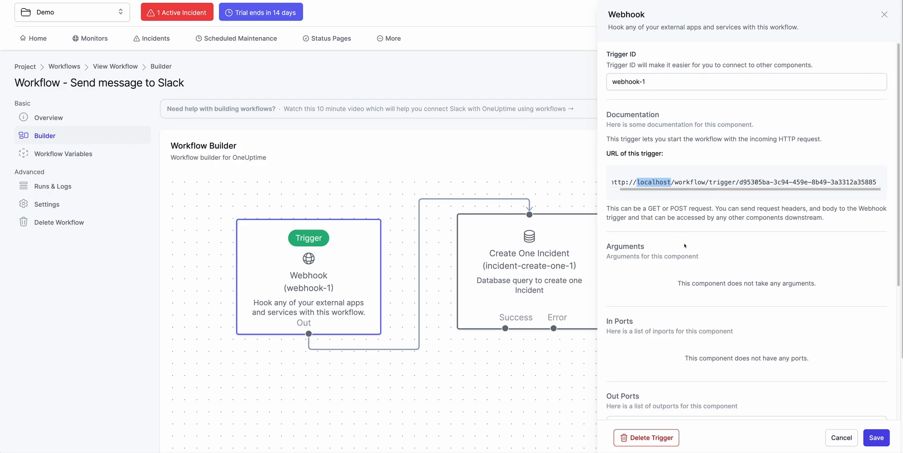
scroll(down, 3)
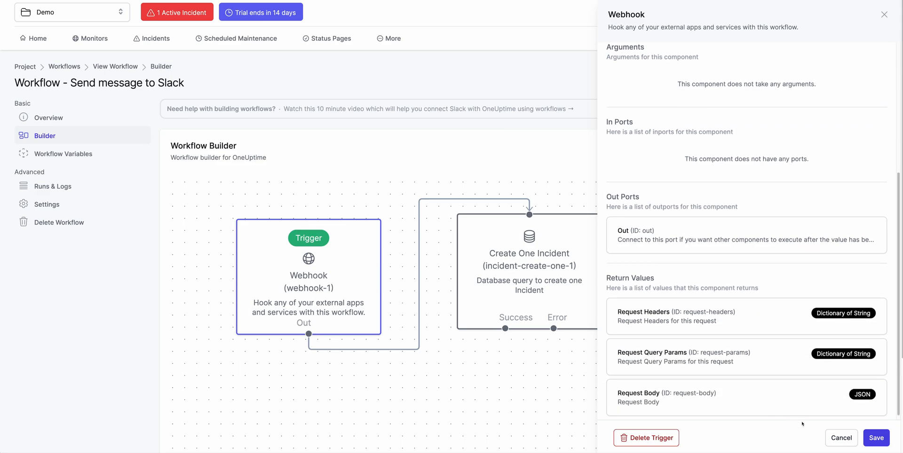
click(877, 438)
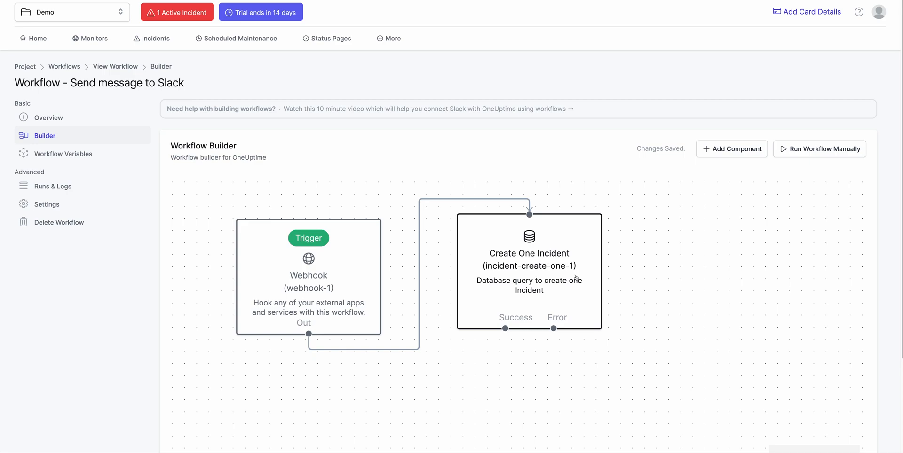
Delete the Create One Incident step, browse the component catalogue, and cancel without adding anything
click(529, 275)
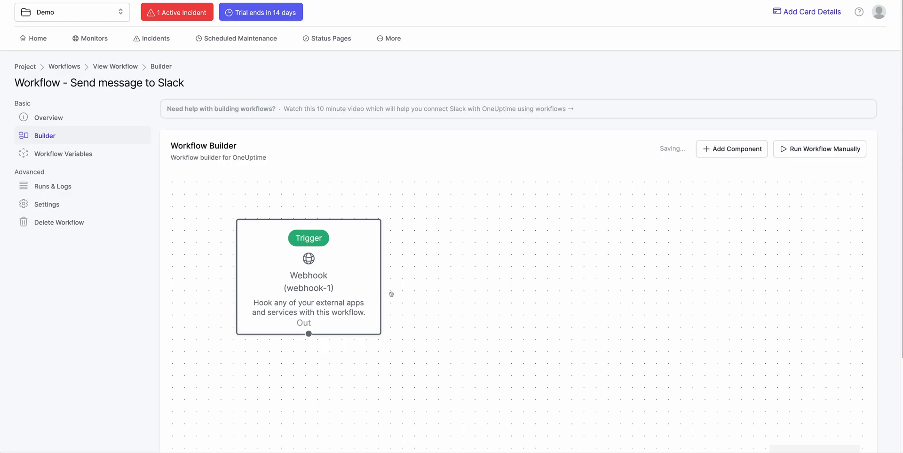
click(308, 286)
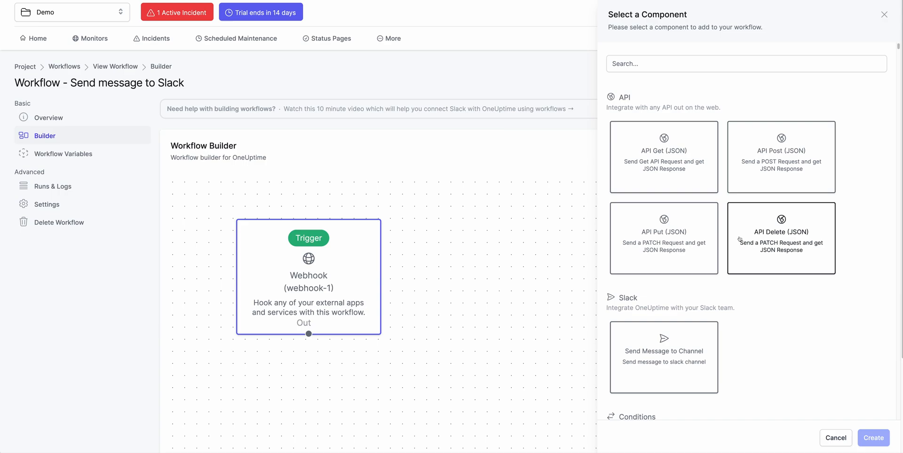
mouse_move(748, 222)
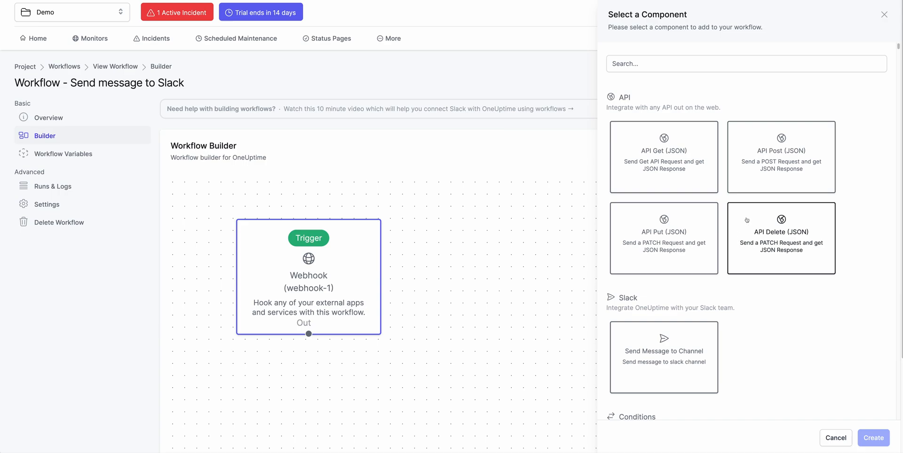
mouse_move(754, 323)
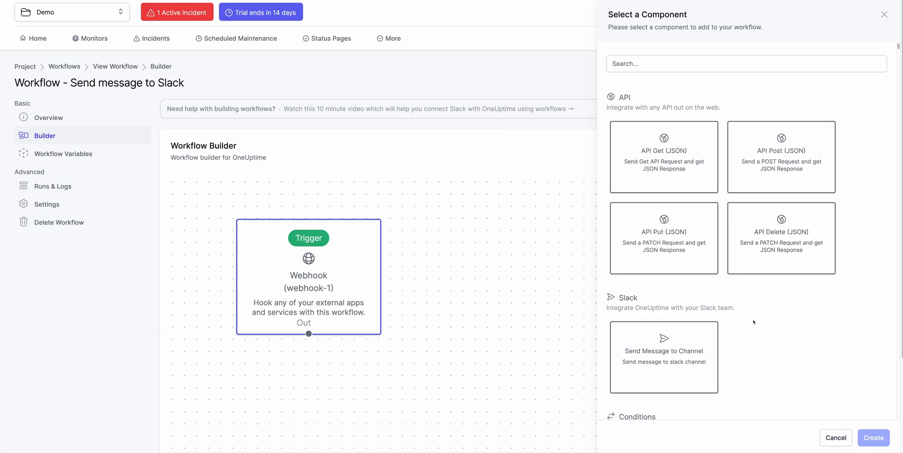
scroll(down, 3)
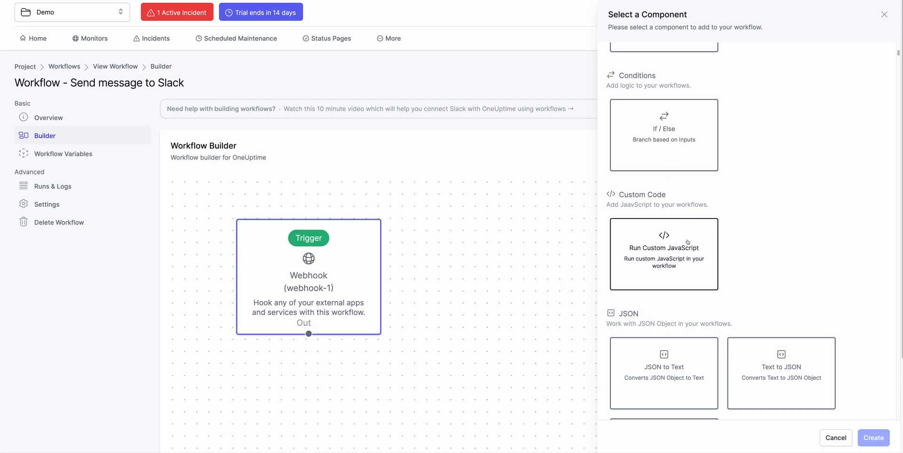
scroll(down, 3)
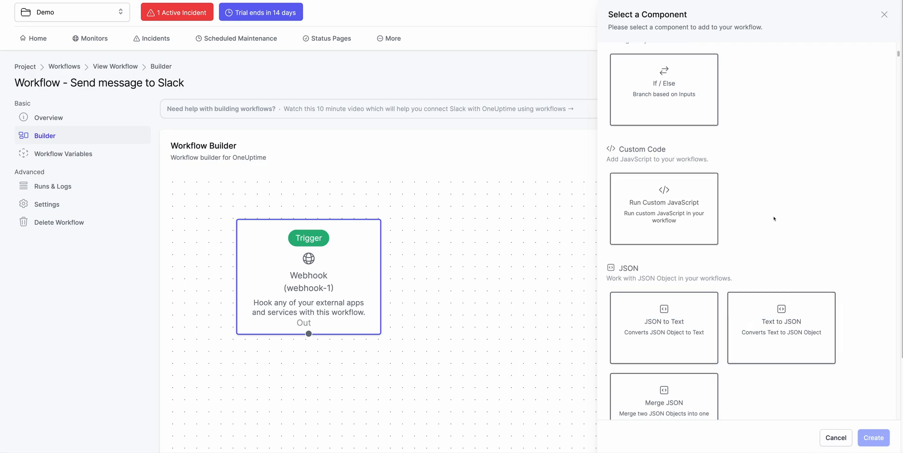
scroll(down, 3)
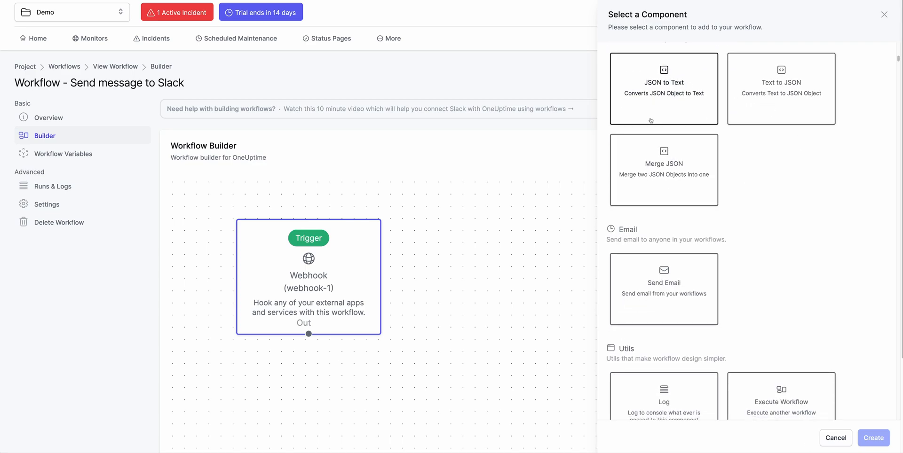
scroll(down, 3)
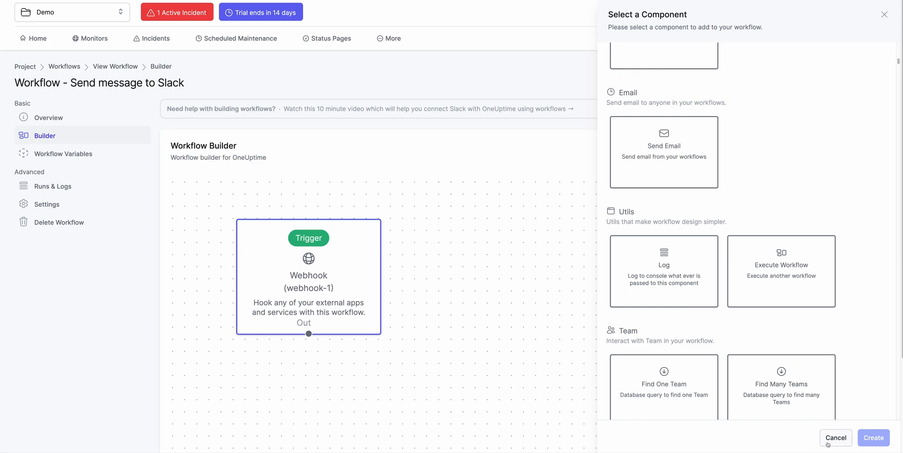
click(835, 438)
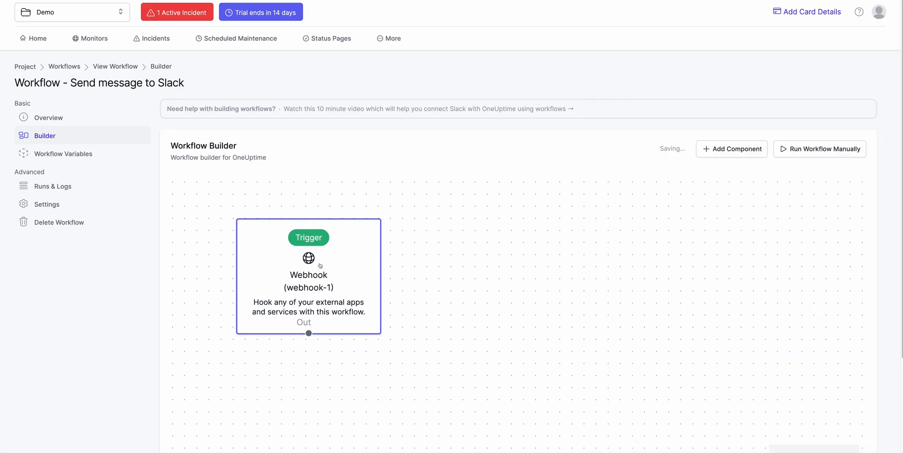
Delete the Webhook trigger, then browse the trigger types and select Schedule
click(646, 438)
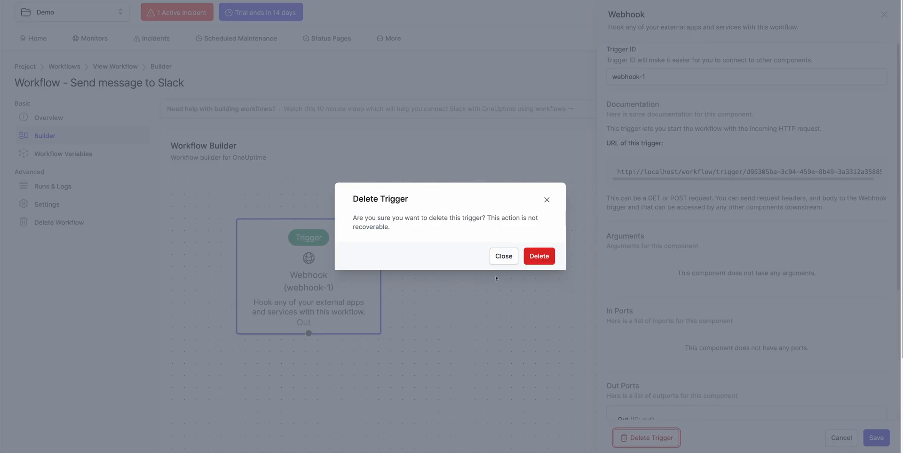
click(539, 256)
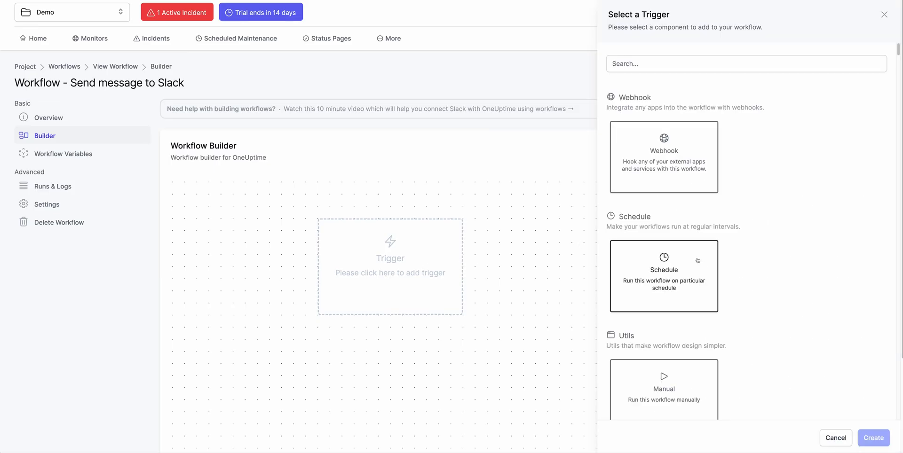
click(664, 276)
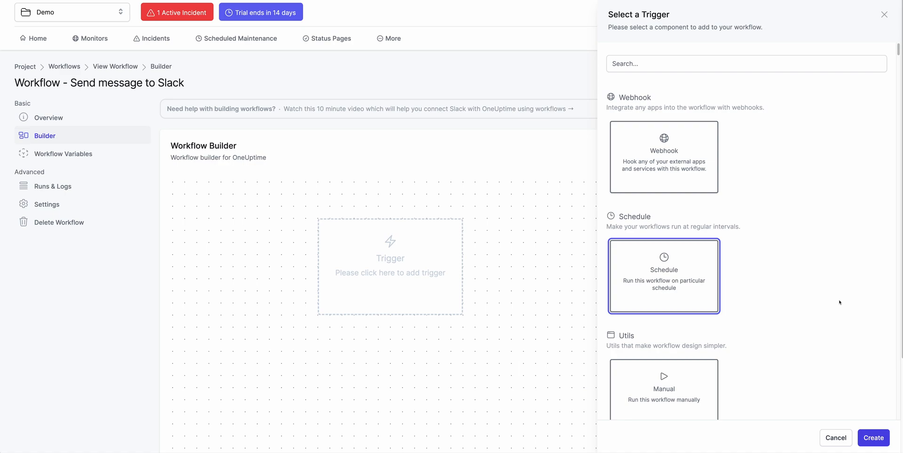
scroll(down, 3)
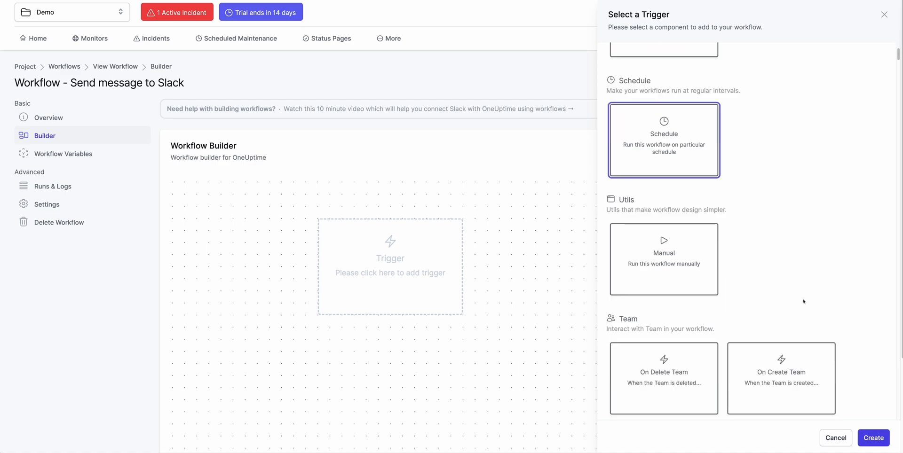
scroll(down, 3)
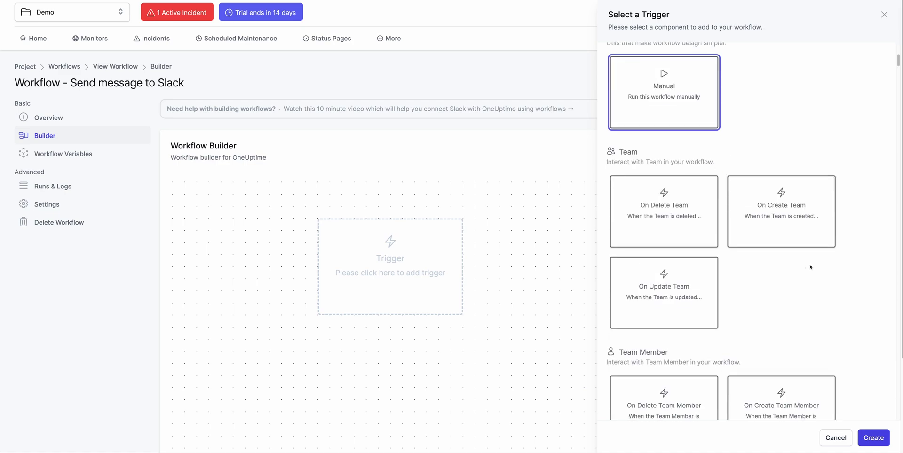
scroll(down, 3)
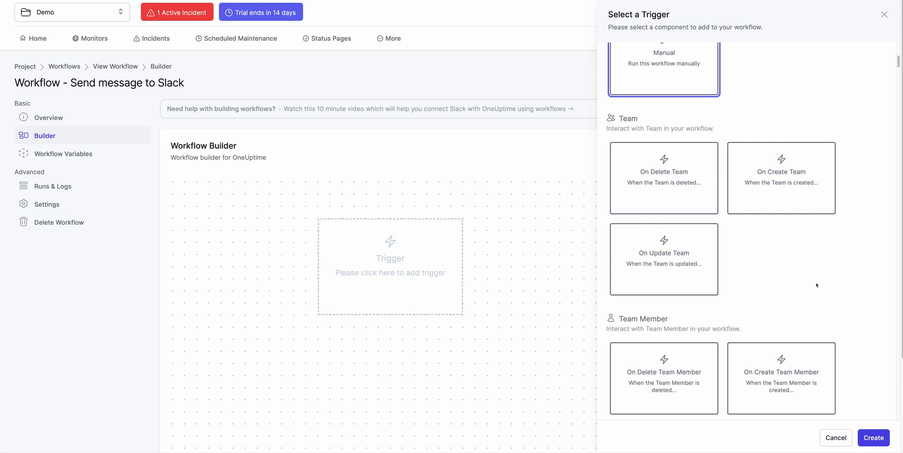
mouse_move(812, 289)
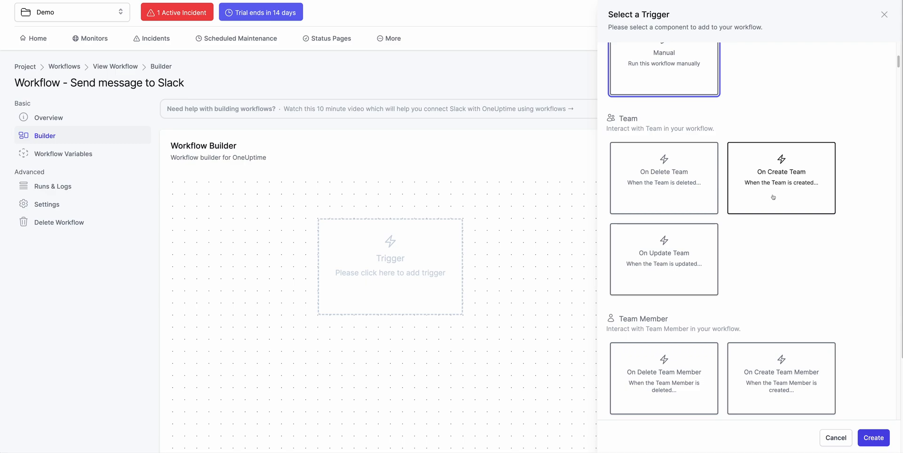
mouse_move(773, 268)
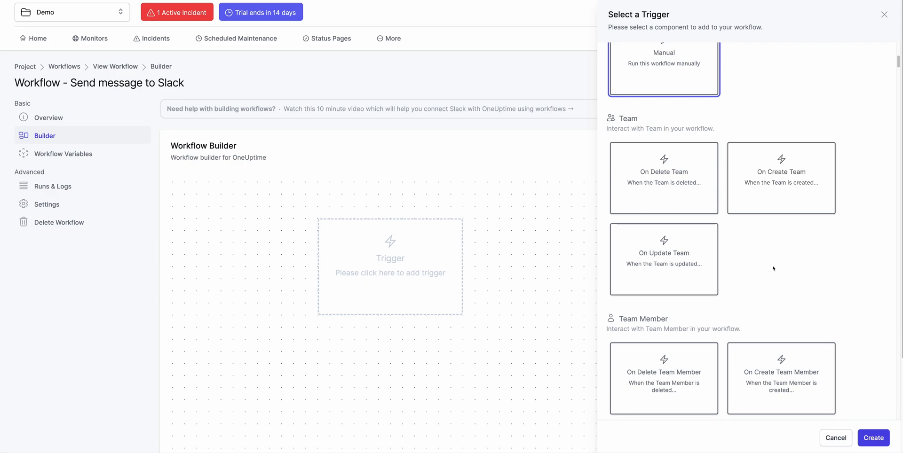
mouse_move(819, 288)
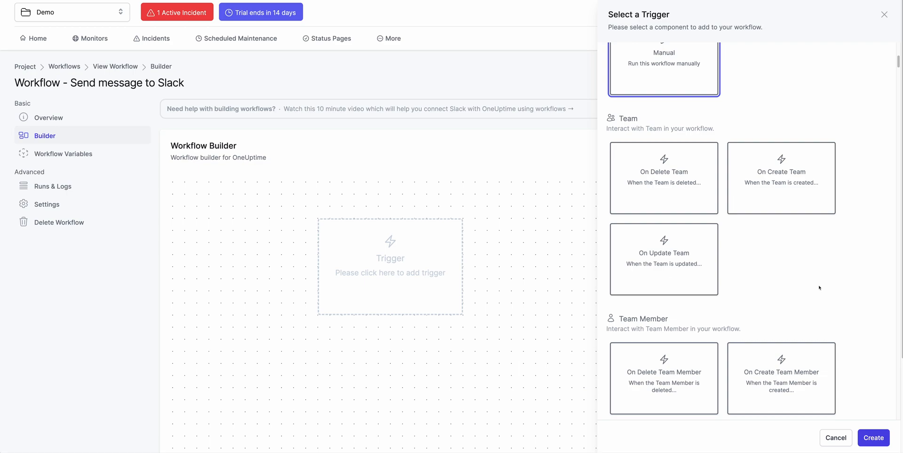